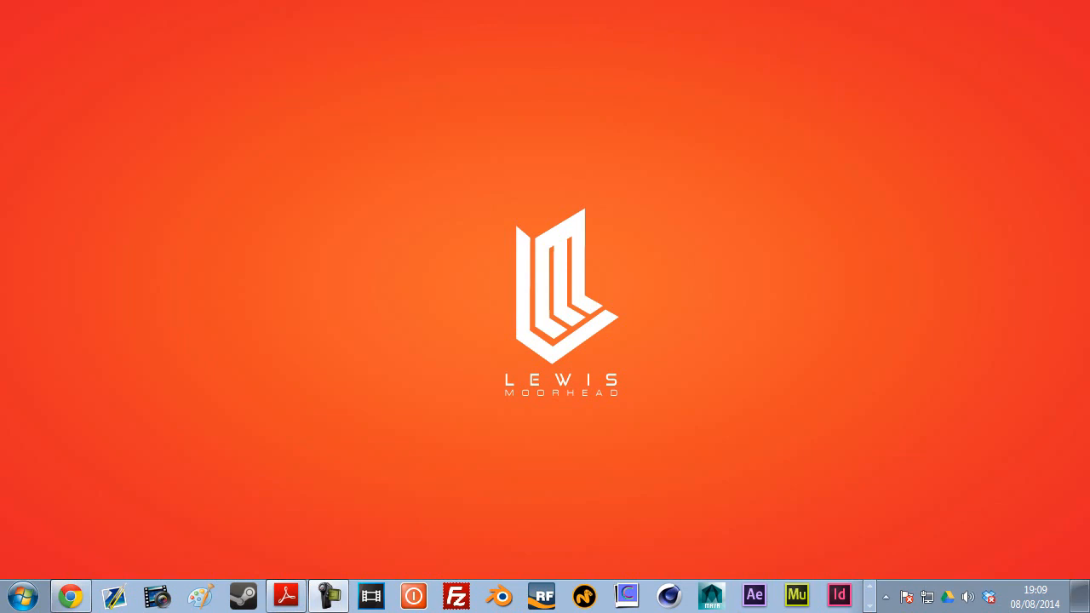
pyautogui.moveTo(583, 269)
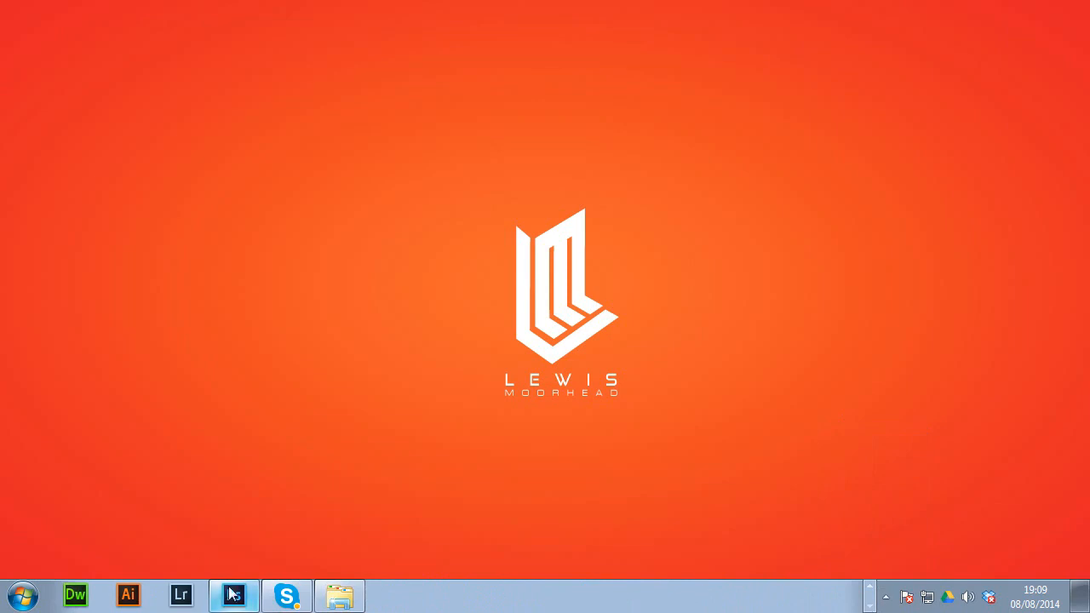
# Bring the Photoshop window forward to show the branch-over-black document
pyautogui.click(231, 596)
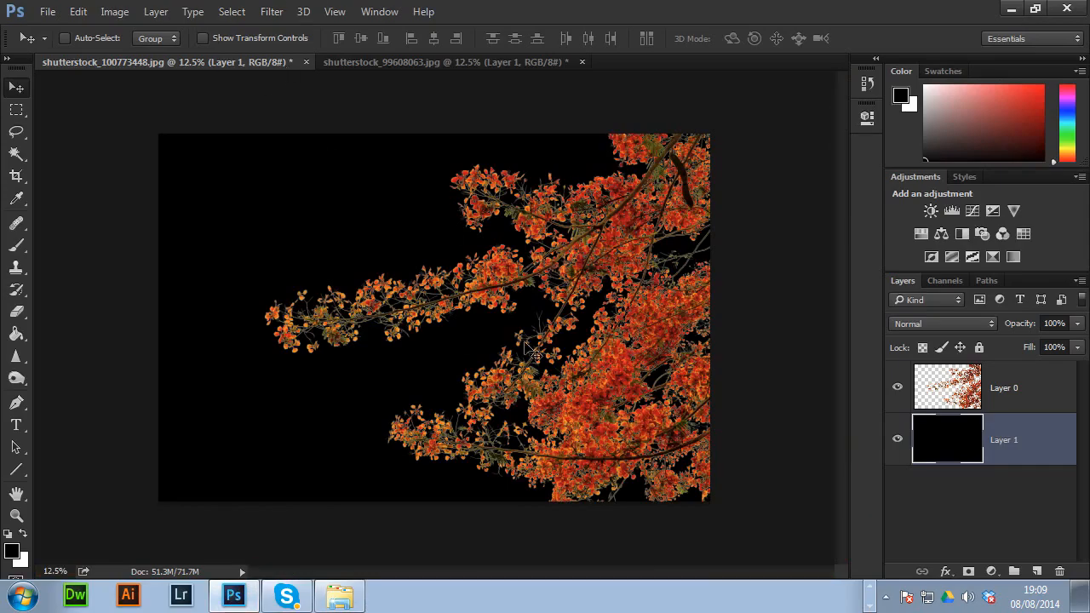
pyautogui.moveTo(357, 290)
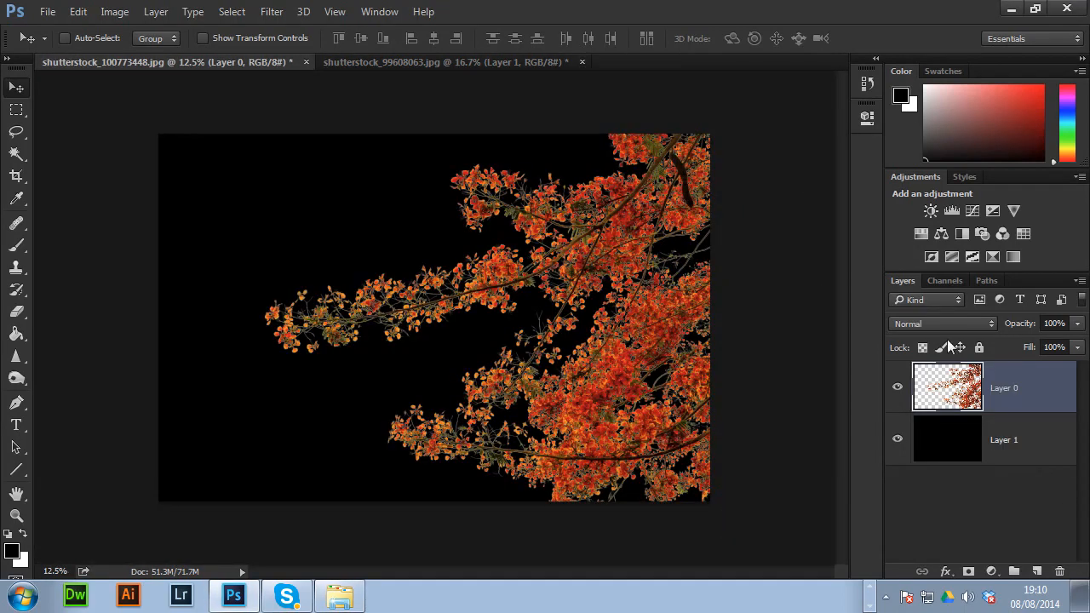
# Close the branch-on-black document without saving and show the original photo's Channels panel
pyautogui.click(306, 61)
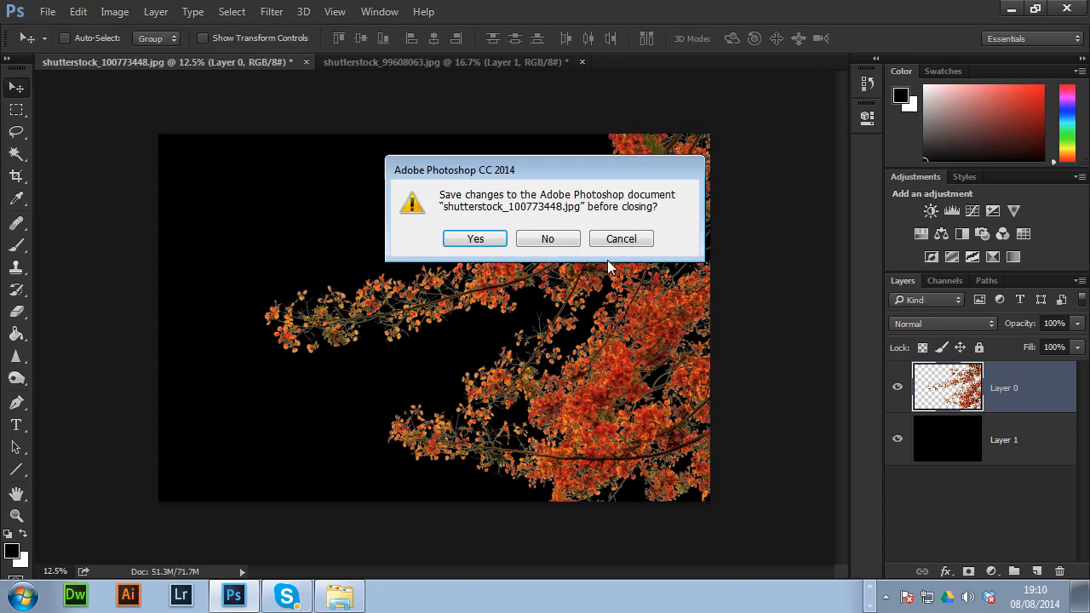
pyautogui.click(548, 239)
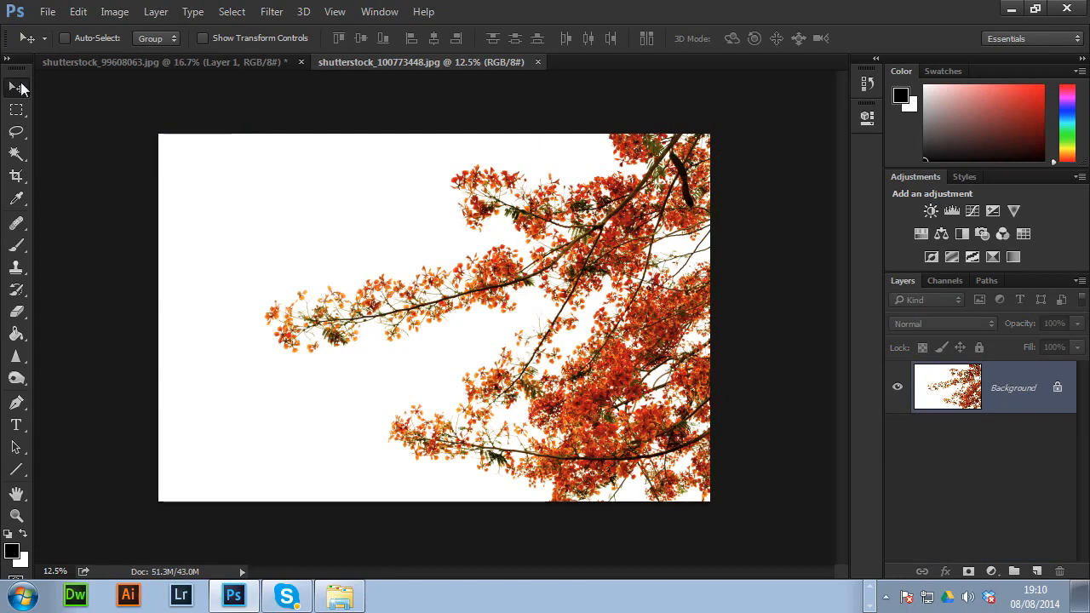
pyautogui.moveTo(569, 276)
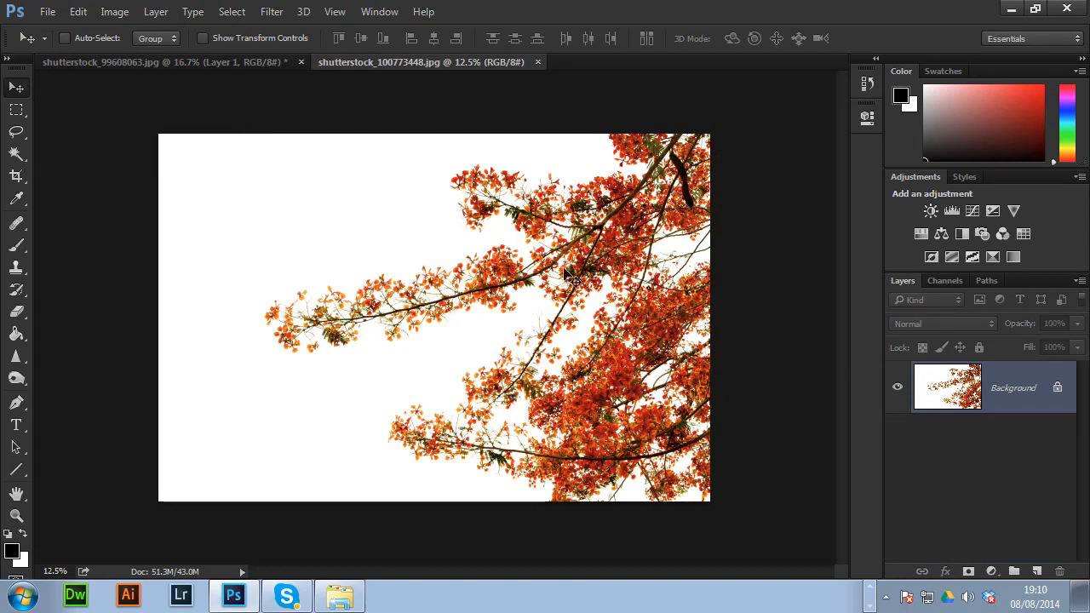
pyautogui.moveTo(664, 276)
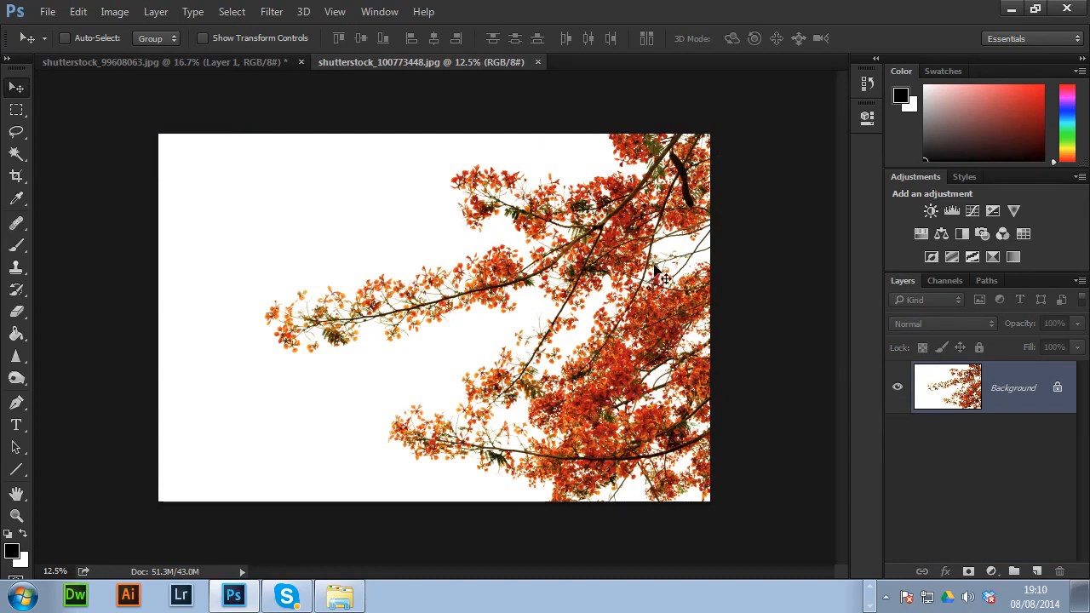
pyautogui.click(944, 279)
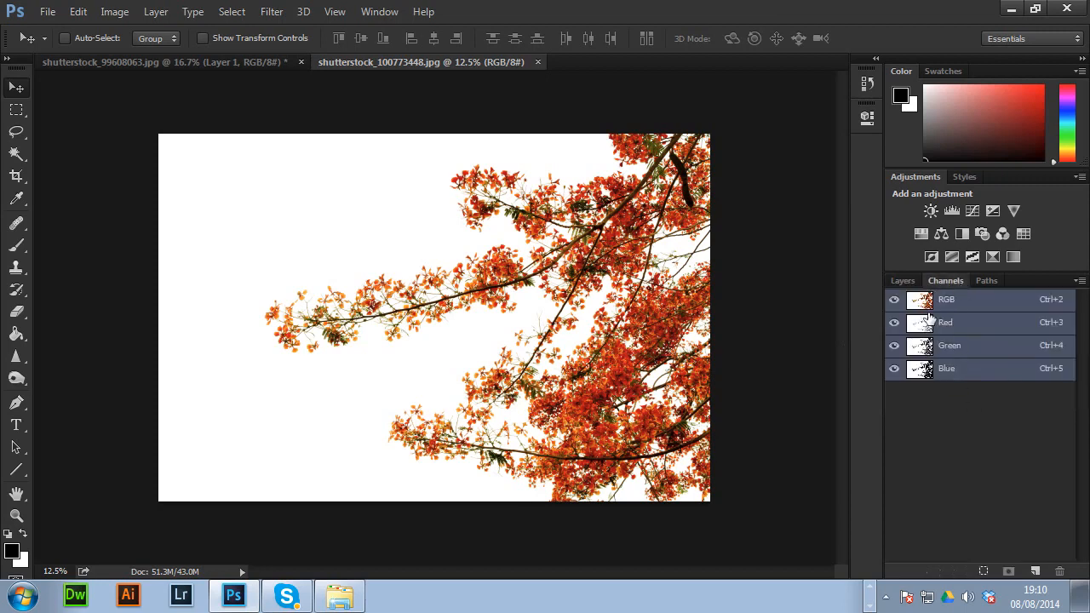
pyautogui.click(231, 11)
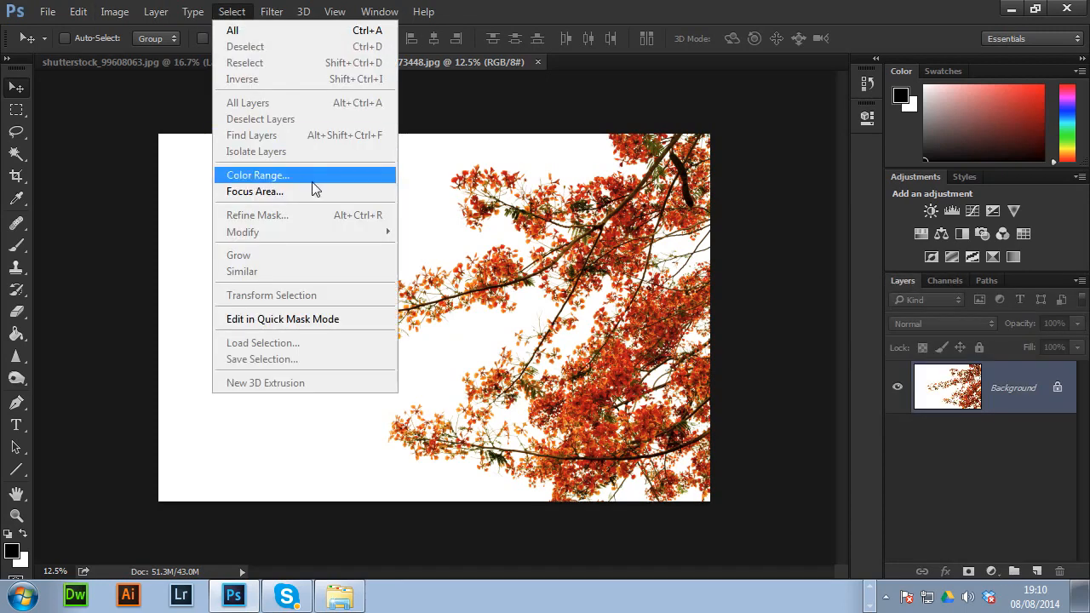
pyautogui.click(259, 174)
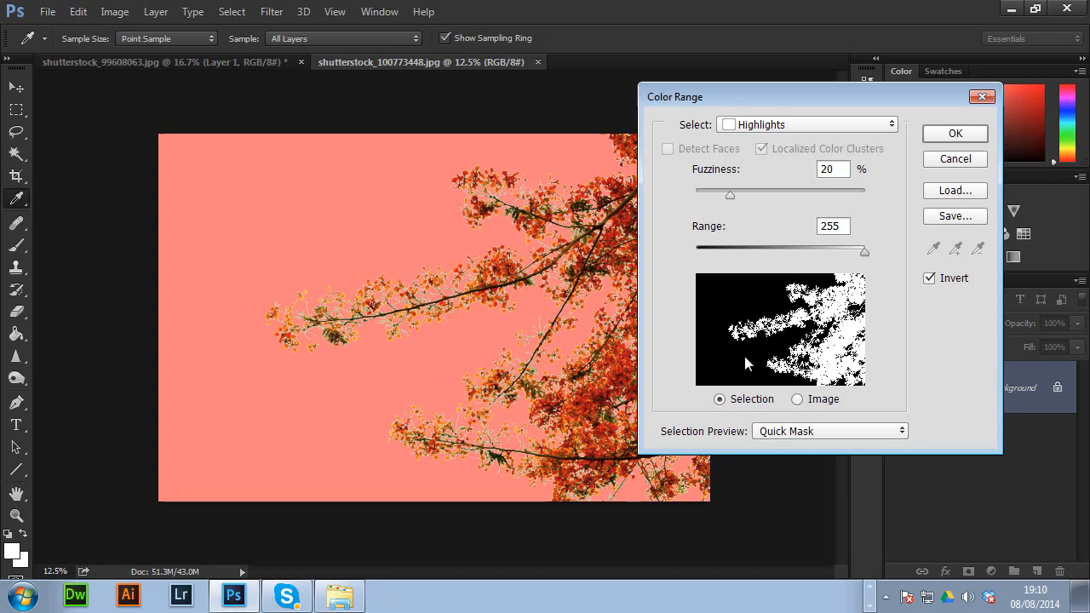
pyautogui.moveTo(729, 196); pyautogui.dragTo(776, 196)
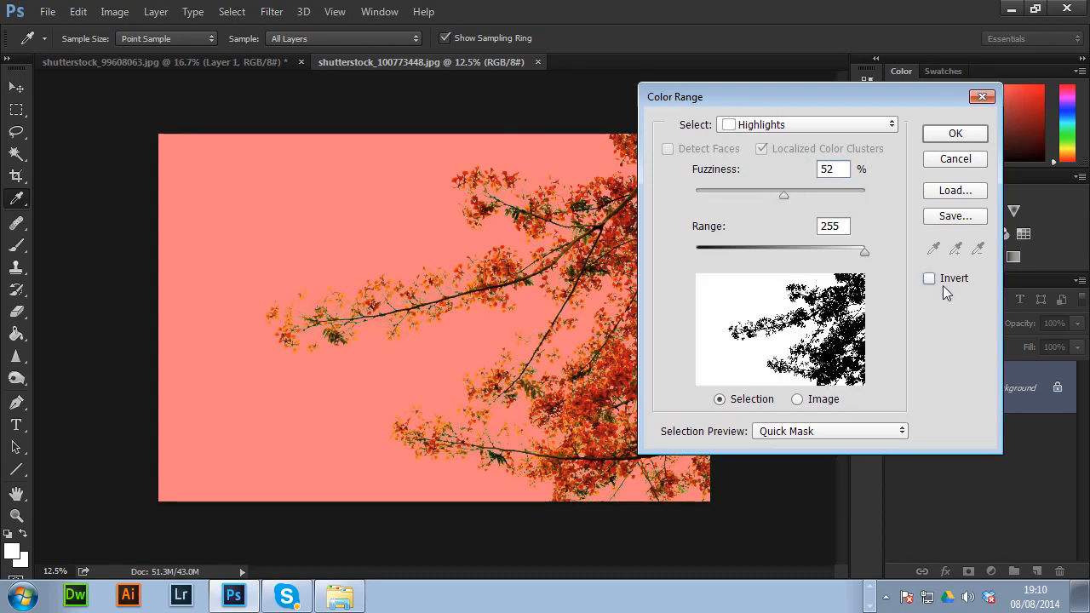
pyautogui.click(931, 278)
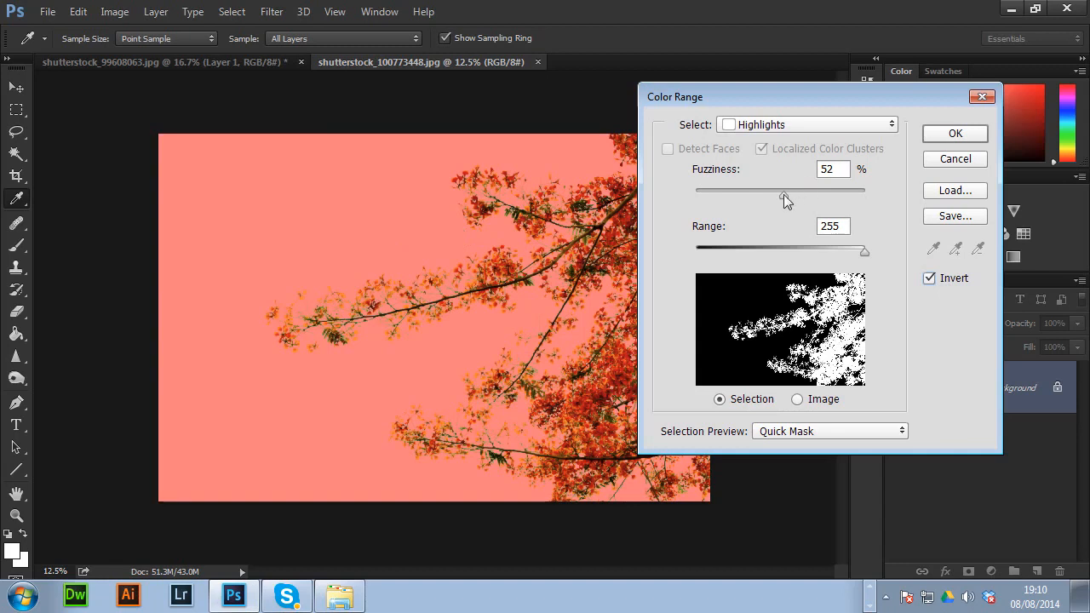
pyautogui.moveTo(781, 191); pyautogui.dragTo(733, 191)
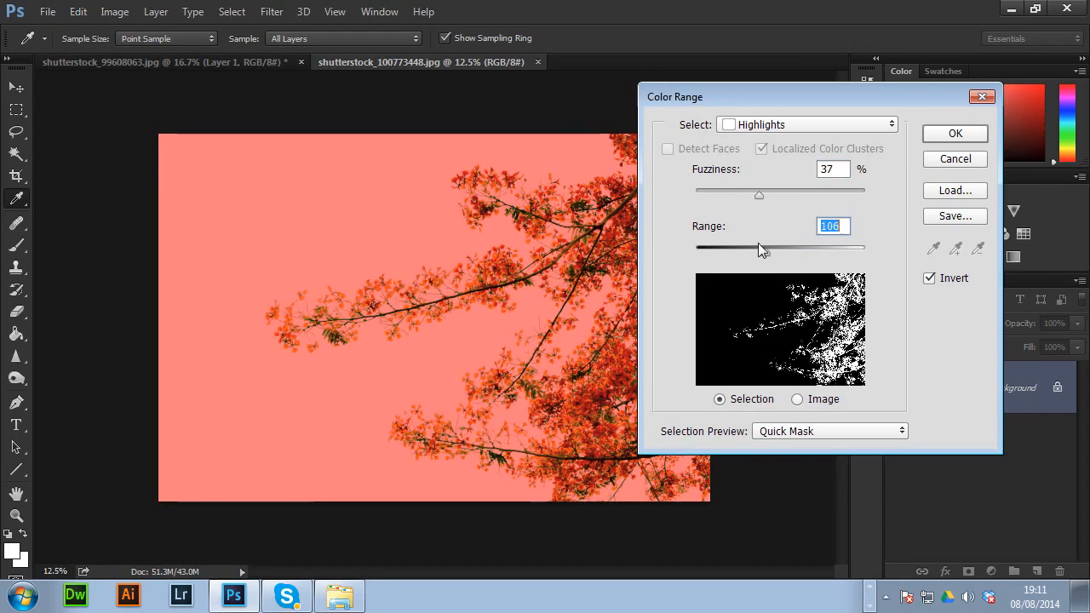
pyautogui.click(954, 133)
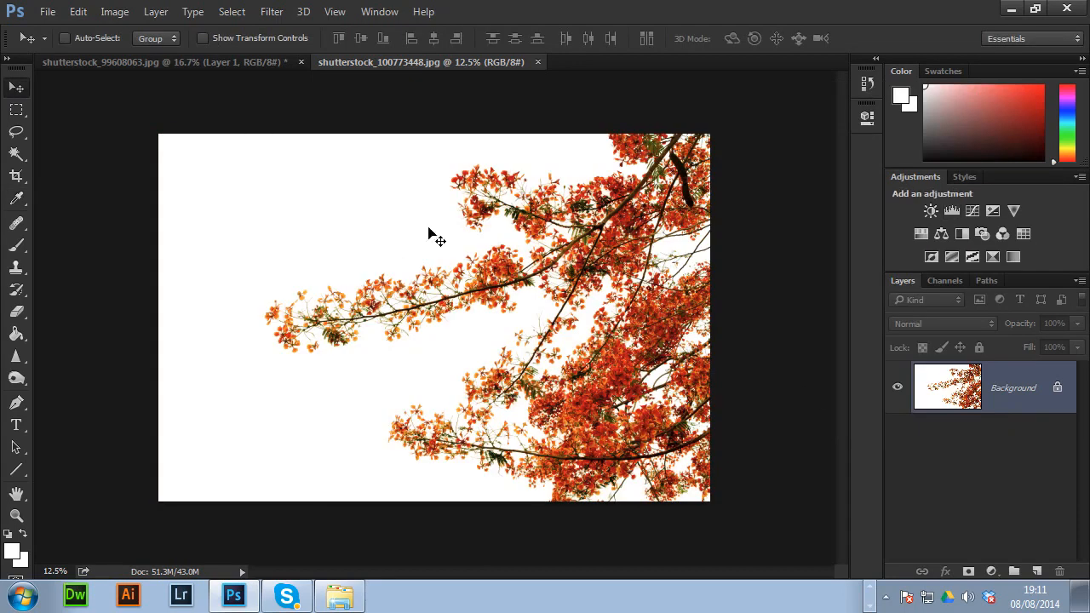
# View the Blue channel alone and duplicate it as Blue copy
pyautogui.click(944, 280)
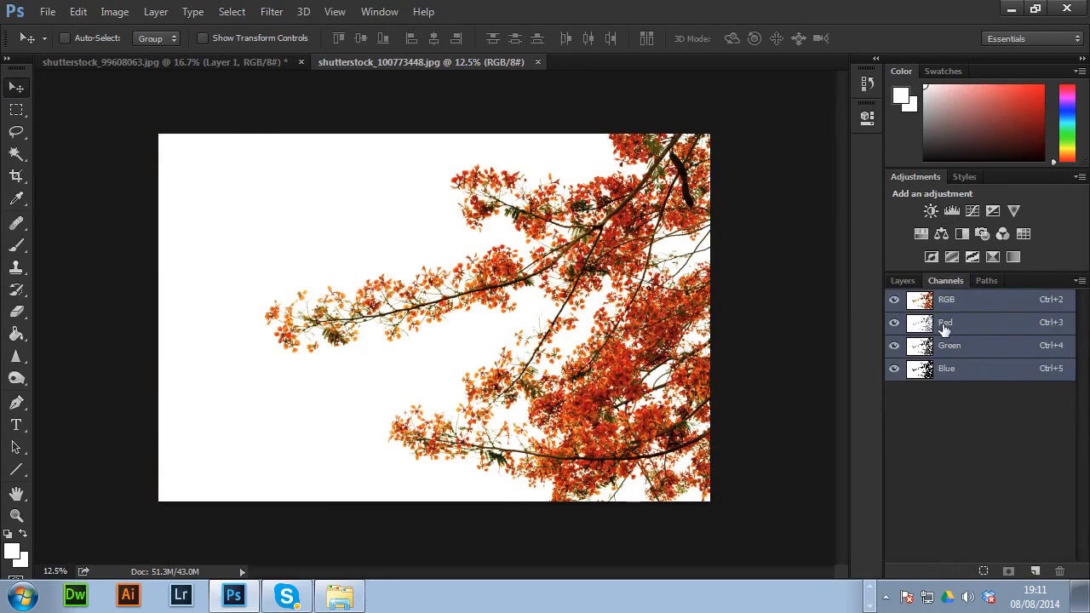
pyautogui.click(947, 368)
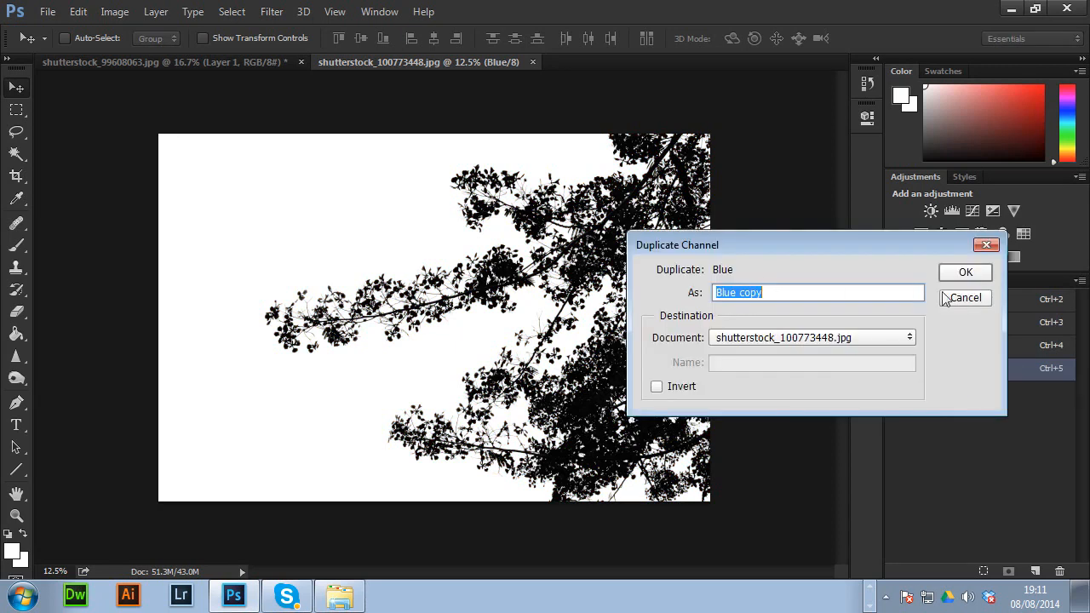
pyautogui.click(966, 273)
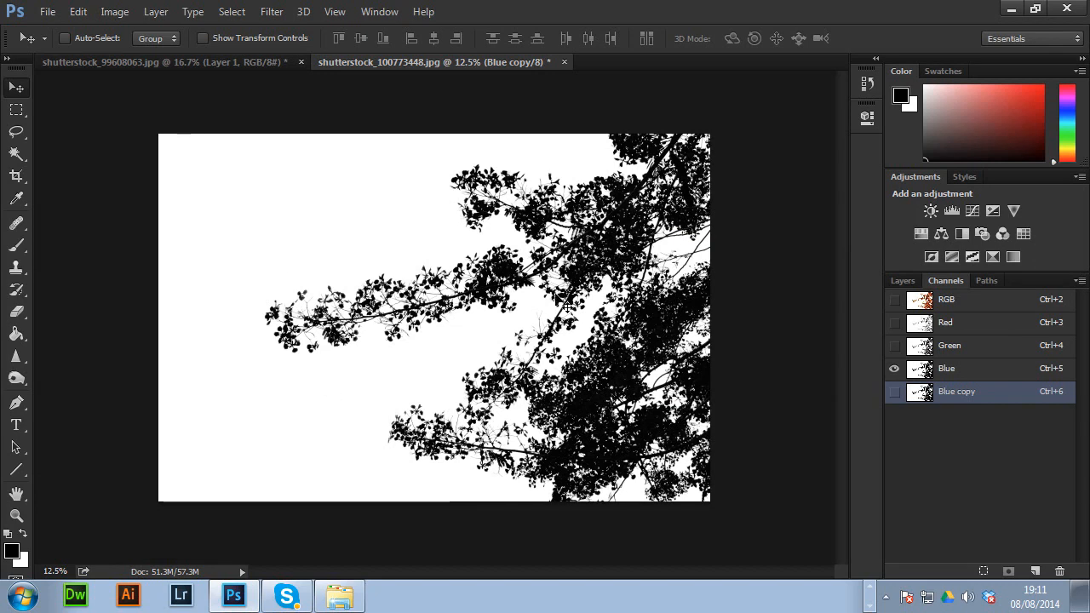
pyautogui.moveTo(920, 390)
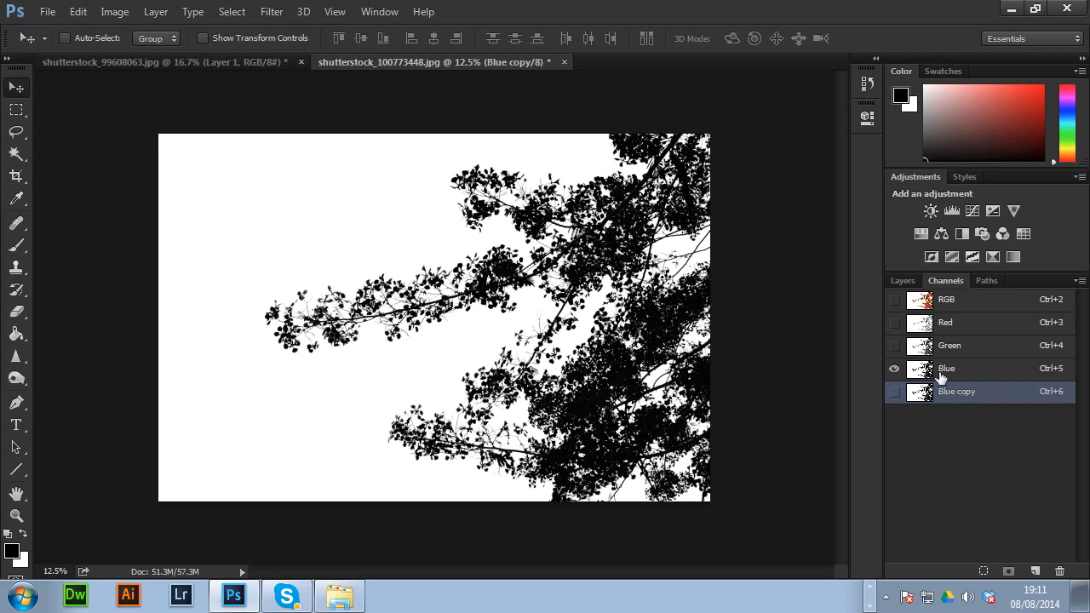
# Darken the Blue copy channel's midtones to 0.75 with Levels
pyautogui.click(894, 390)
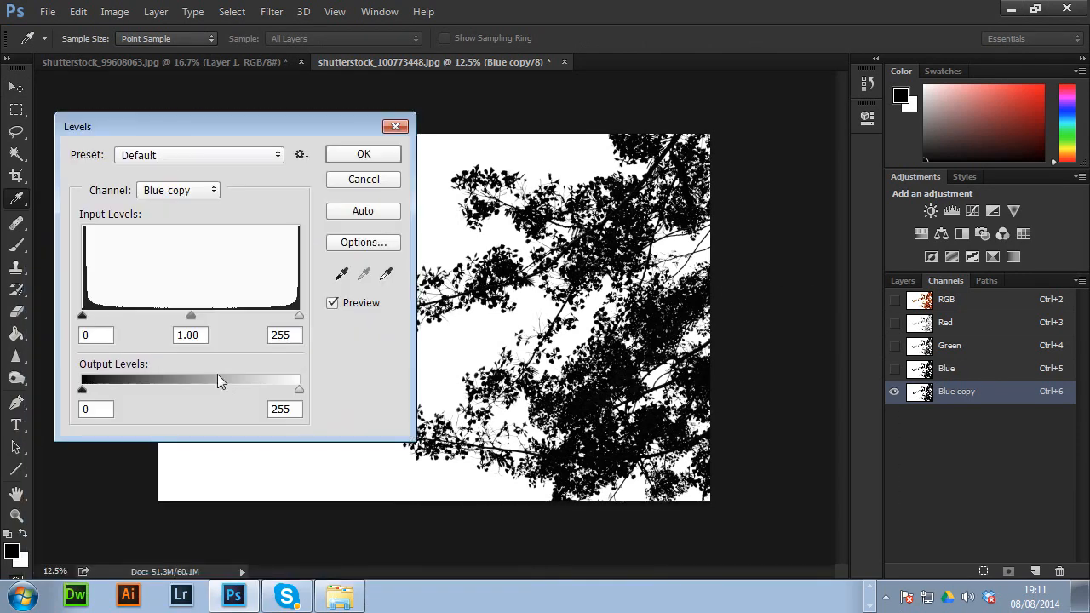
pyautogui.moveTo(190, 315); pyautogui.dragTo(211, 316)
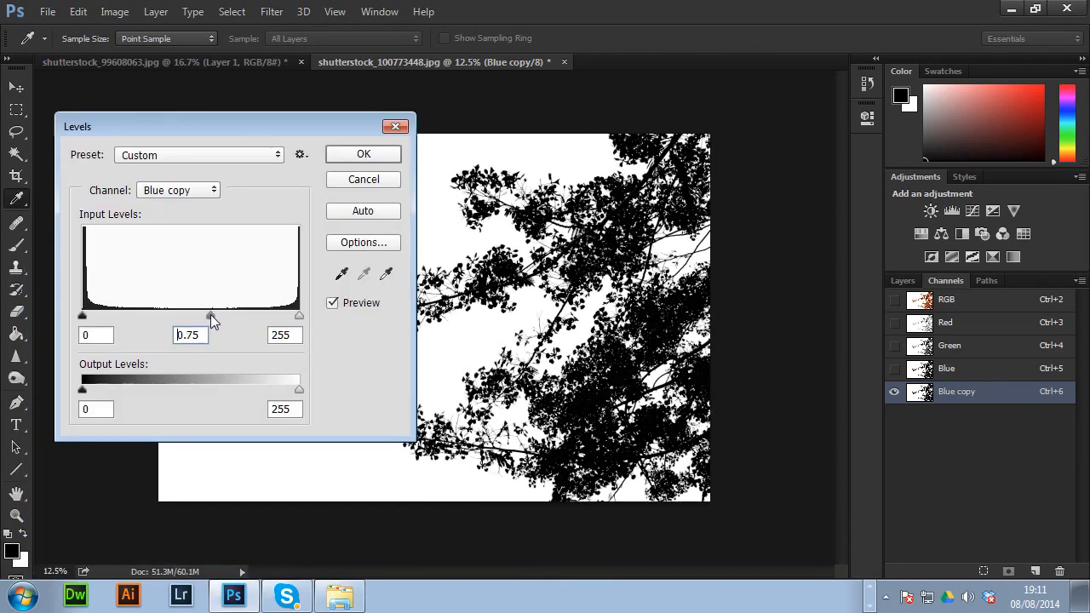
pyautogui.click(363, 153)
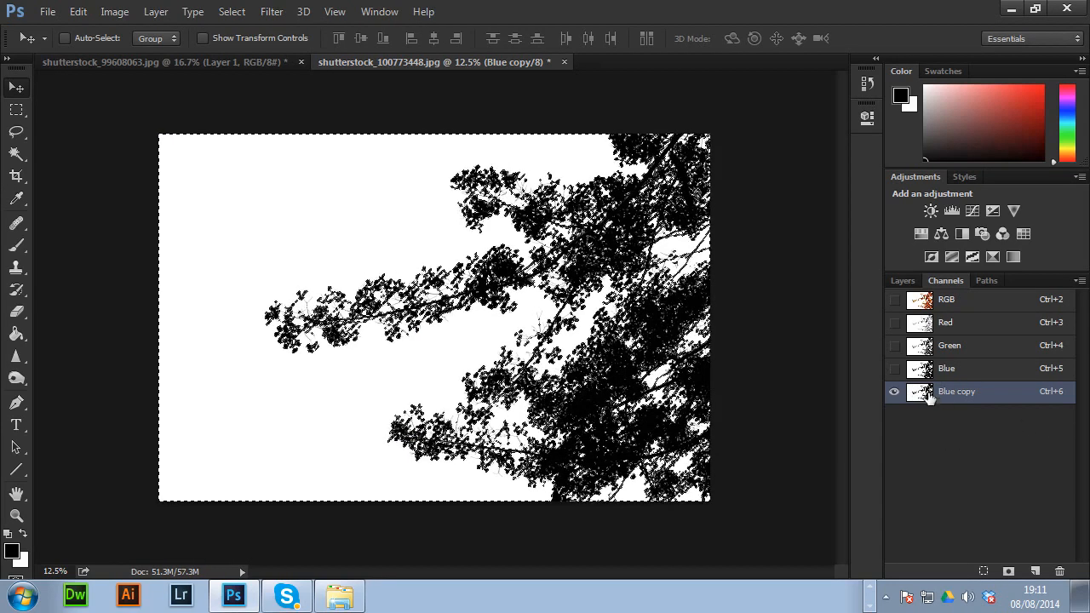
# Load Blue copy as a selection, return to RGB and Layers, and invert it to select the branch
pyautogui.click(895, 300)
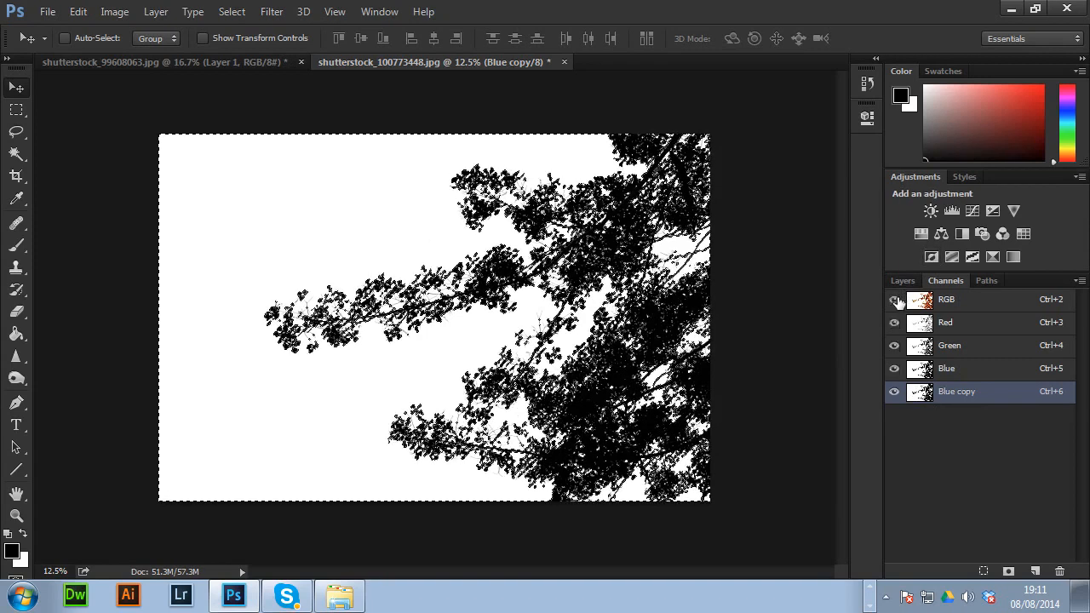
pyautogui.click(894, 391)
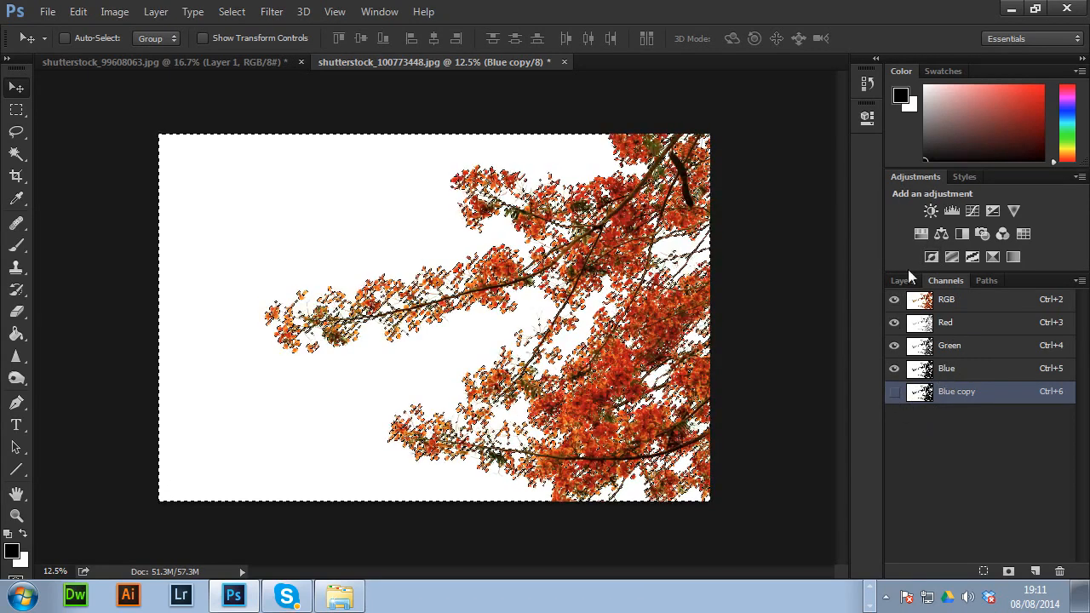
pyautogui.click(903, 279)
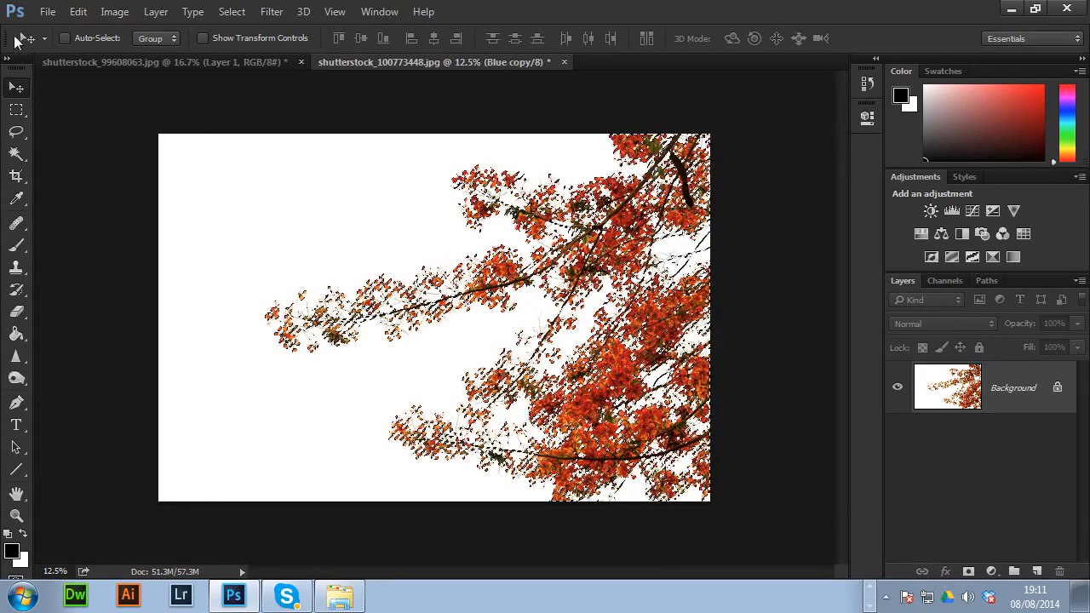
pyautogui.click(231, 11)
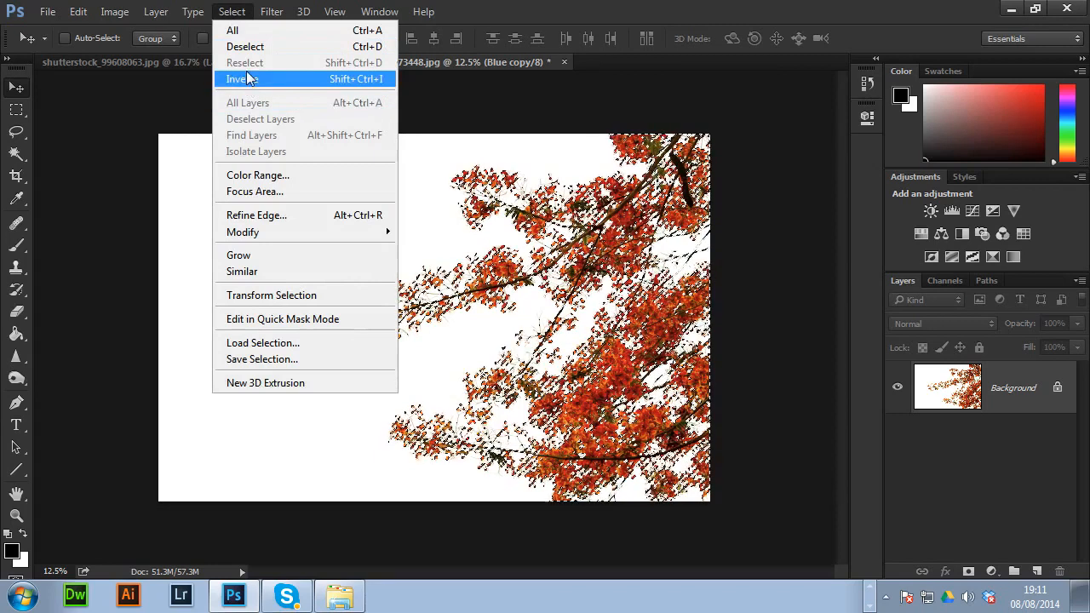
pyautogui.click(242, 78)
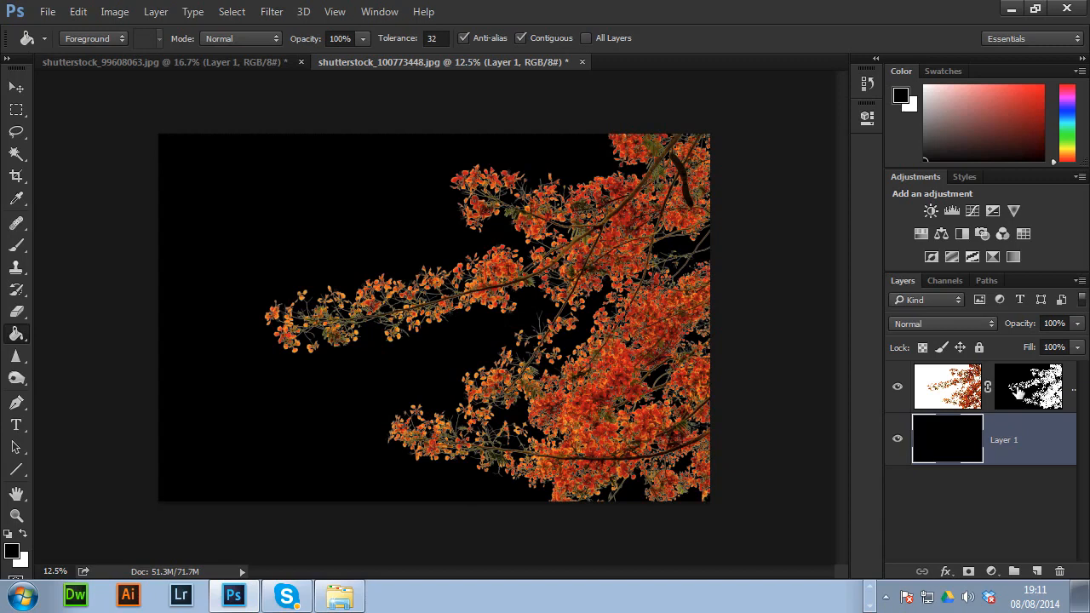
# Apply the layer mask so the branch becomes a cut-out over the black layer
pyautogui.rightClick(1029, 386)
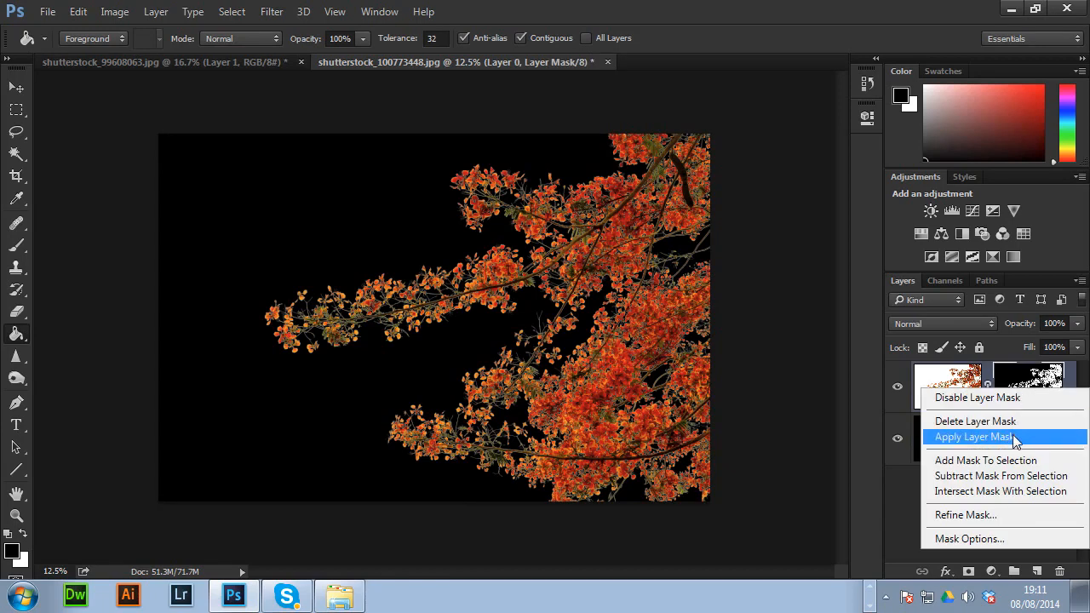
pyautogui.click(971, 437)
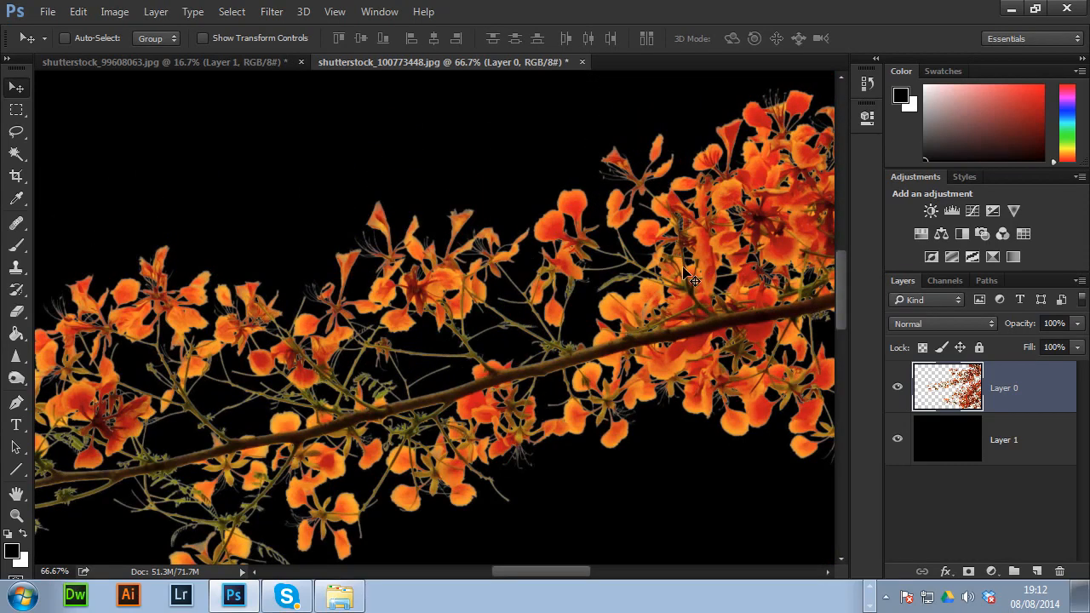
pyautogui.moveTo(320, 281)
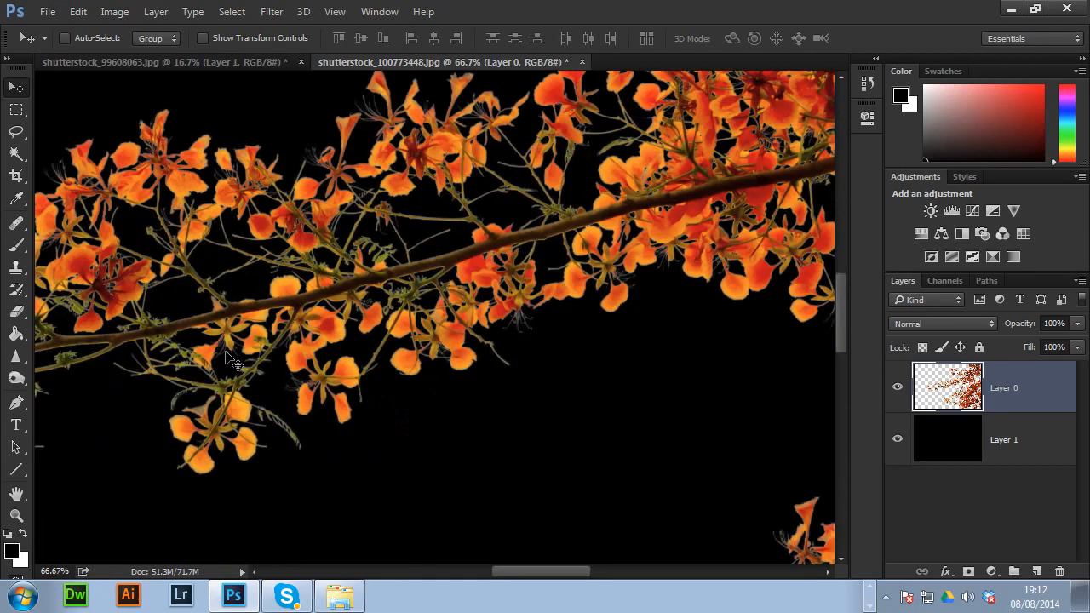
# Remove White Matte from the branch layer via Layer > Matting
pyautogui.click(155, 10)
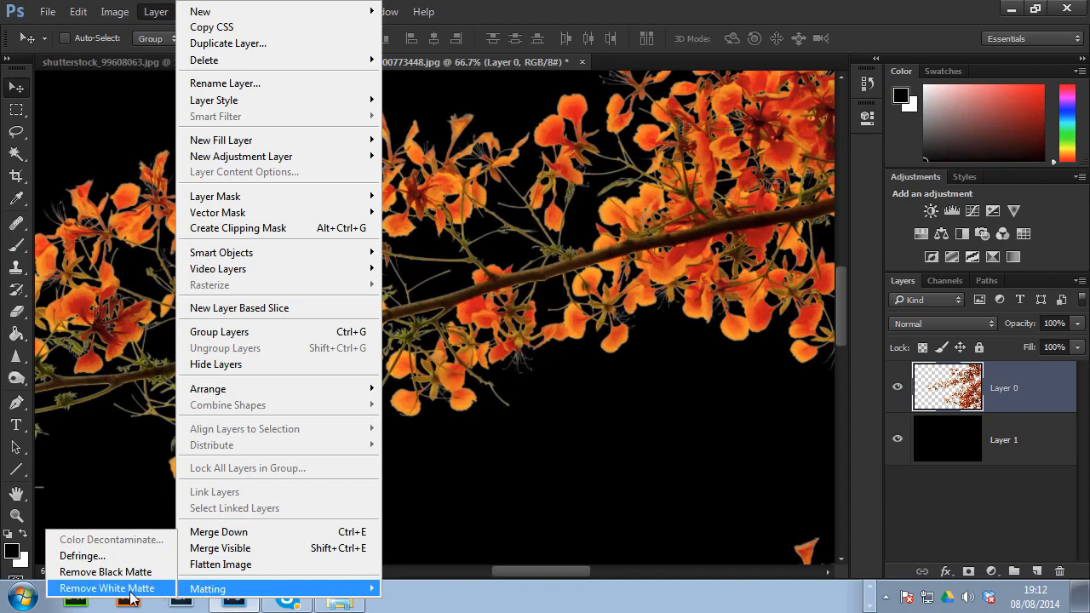
pyautogui.click(102, 589)
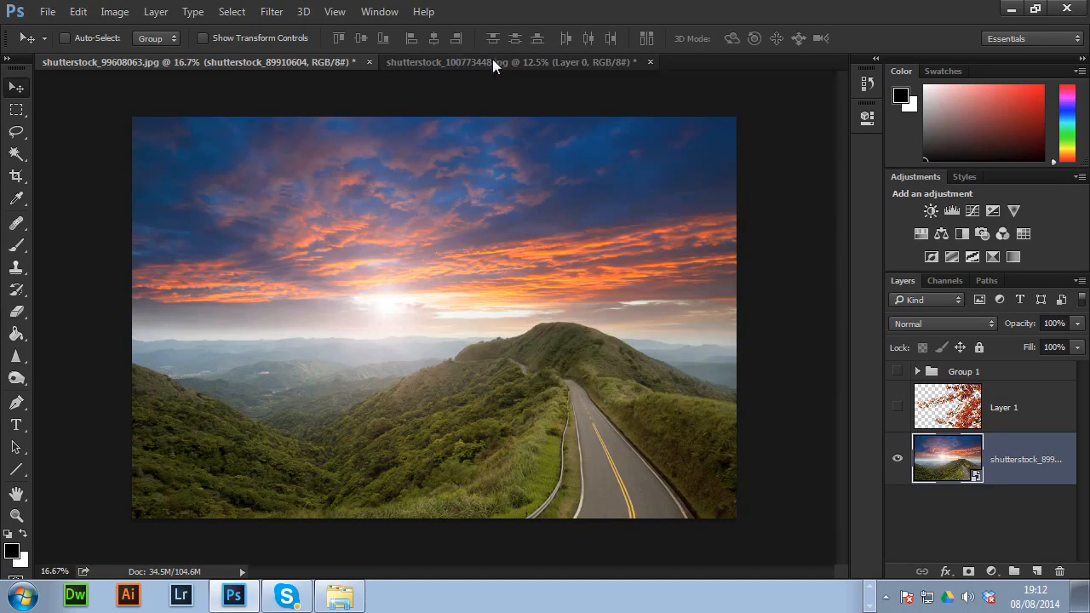
# Defringe the branch layer's edges at width 54, then run a second Defringe pass
pyautogui.click(102, 61)
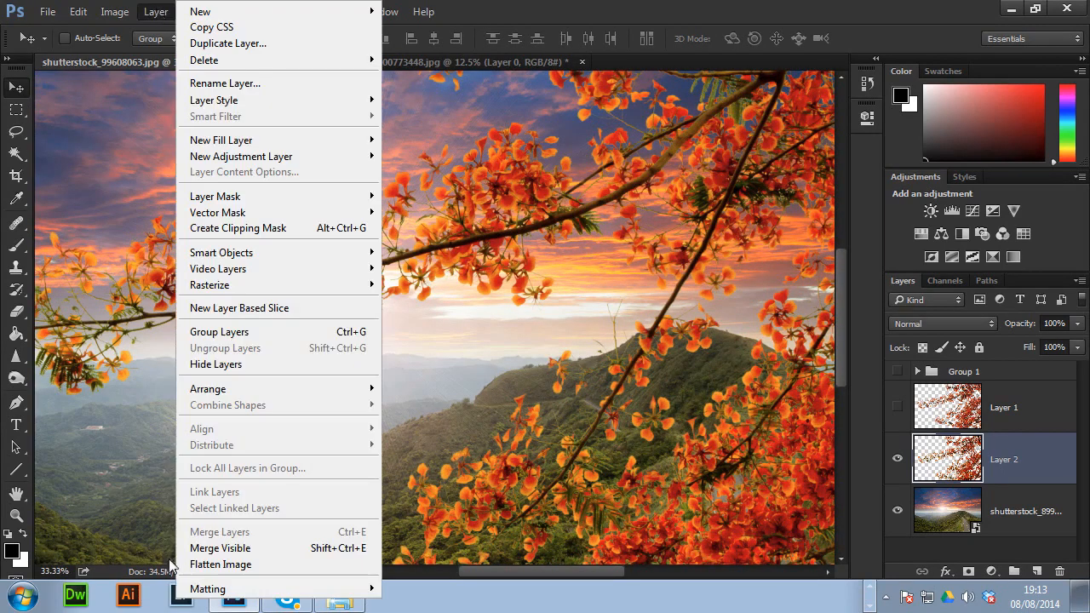
pyautogui.click(208, 589)
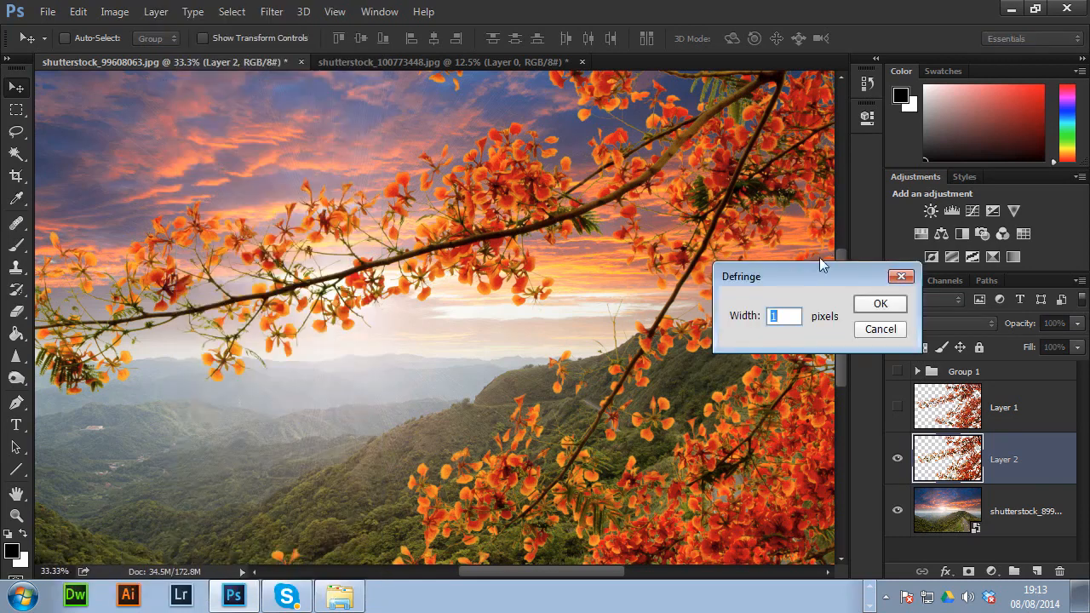
pyautogui.moveTo(741, 276); pyautogui.dragTo(340, 365)
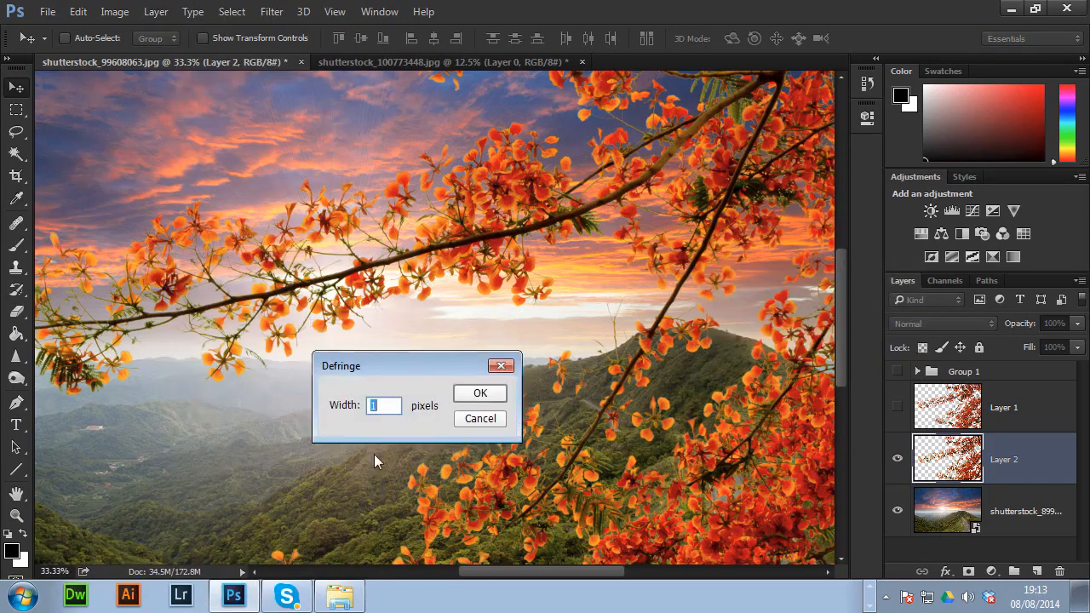
pyautogui.write('54')
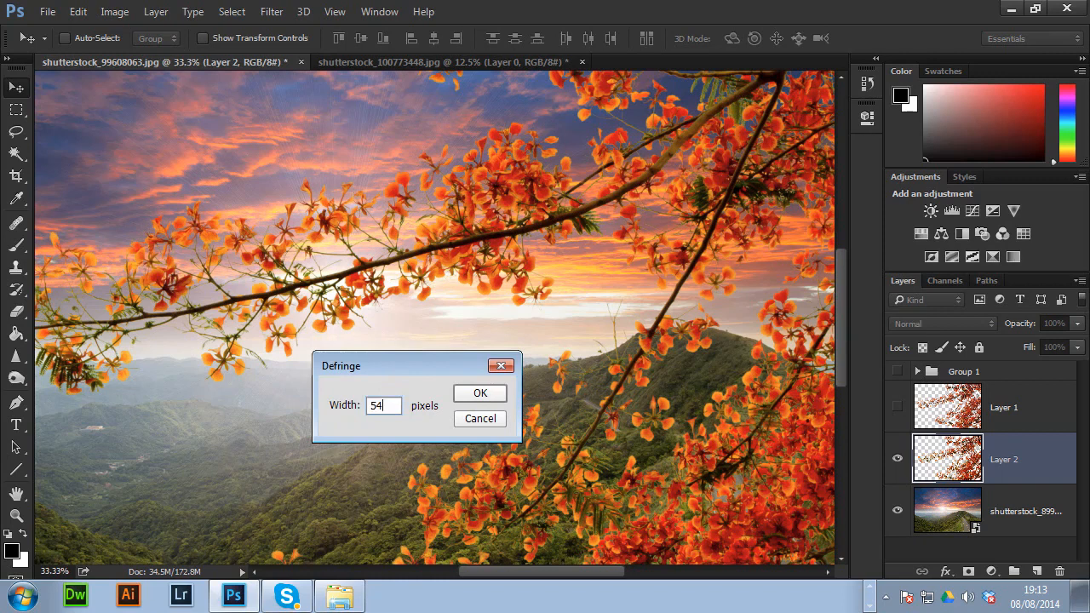
pyautogui.click(481, 391)
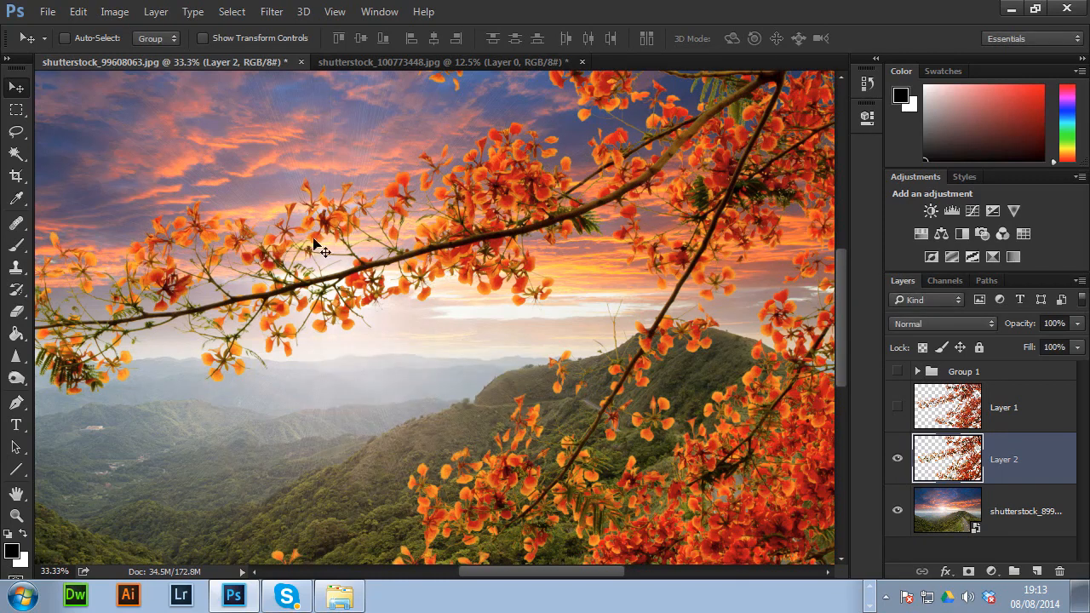
pyautogui.moveTo(395, 220)
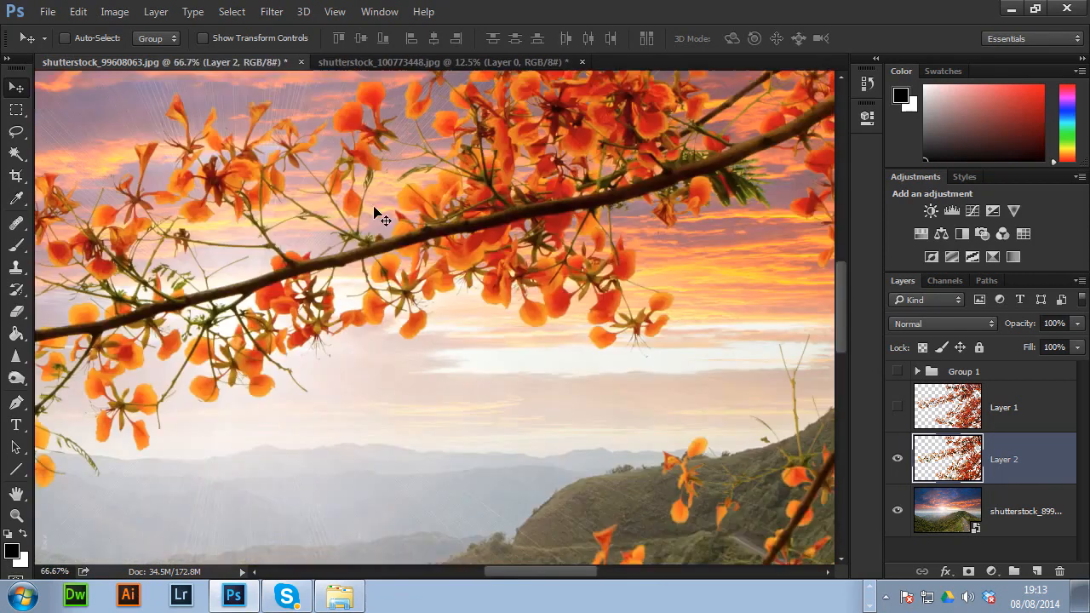
pyautogui.click(157, 10)
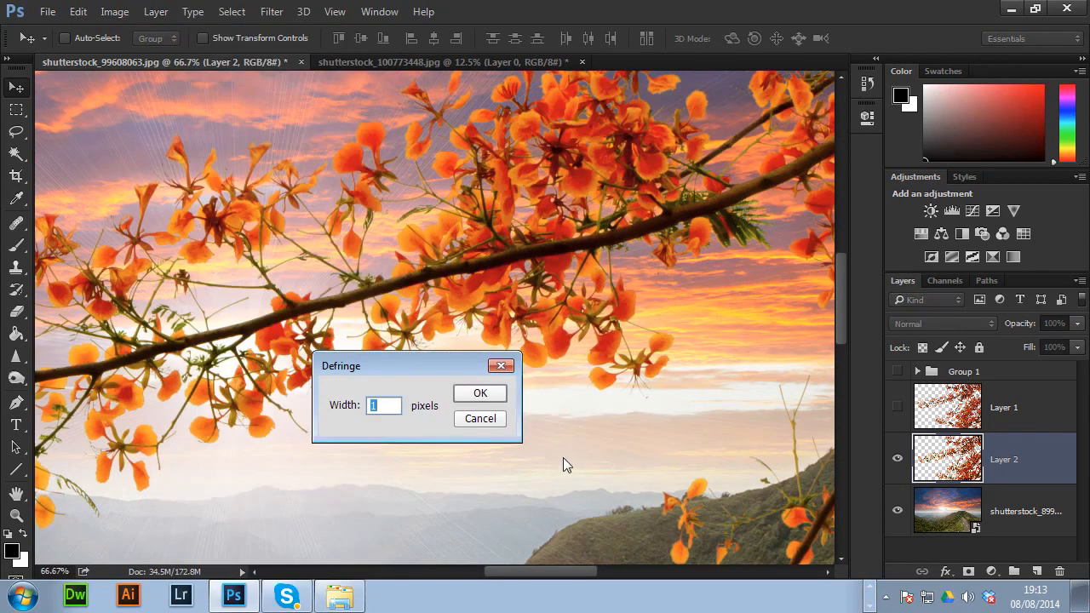
pyautogui.click(481, 392)
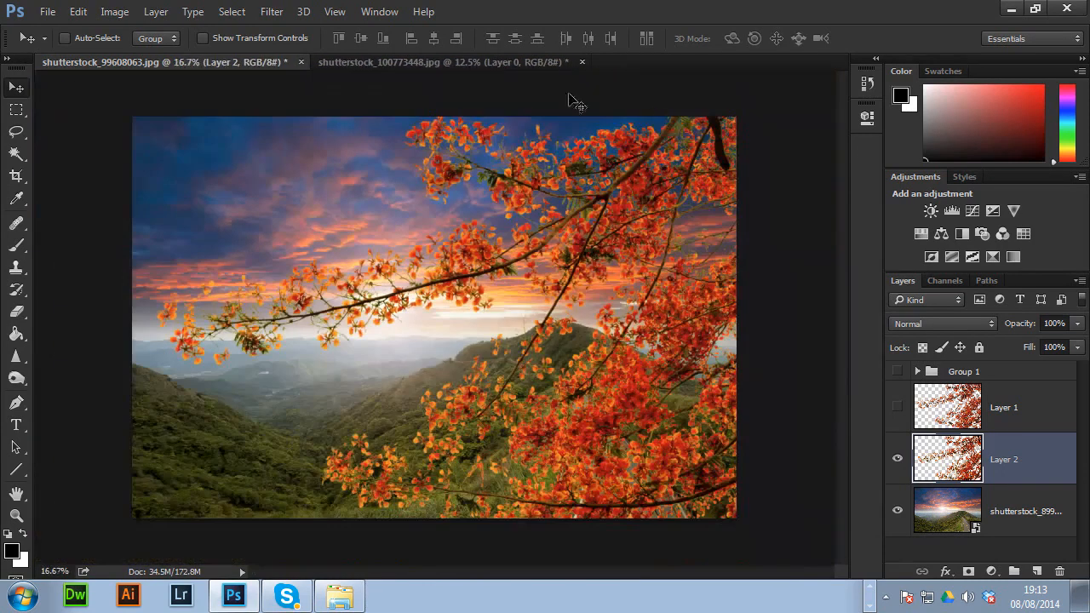
# Add a Color Lookup adjustment layer and show its 3DLUT preset list
pyautogui.click(155, 11)
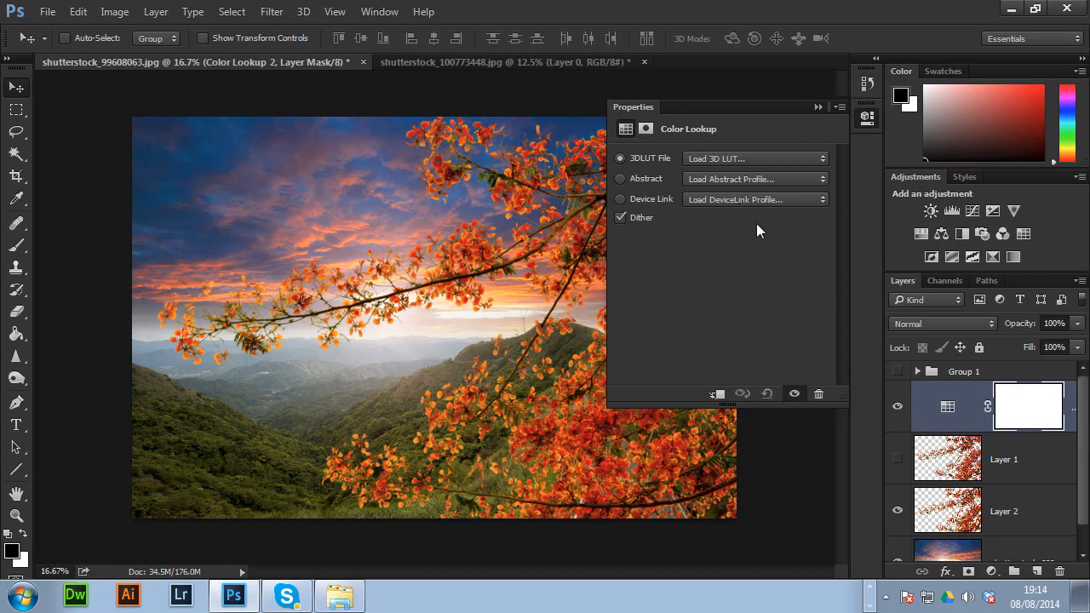
pyautogui.moveTo(460, 441)
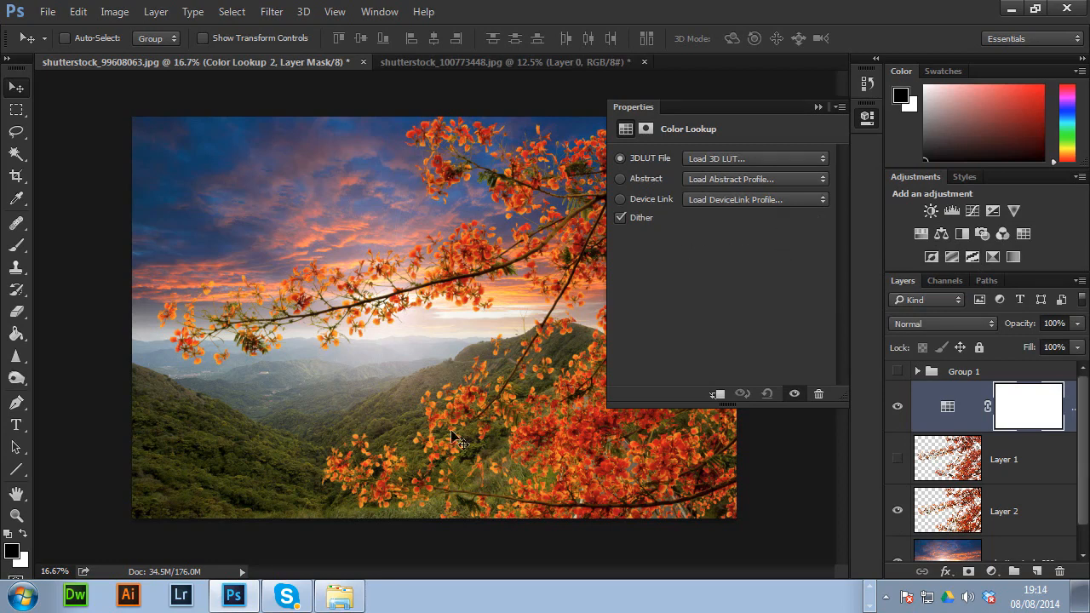
pyautogui.moveTo(307, 194)
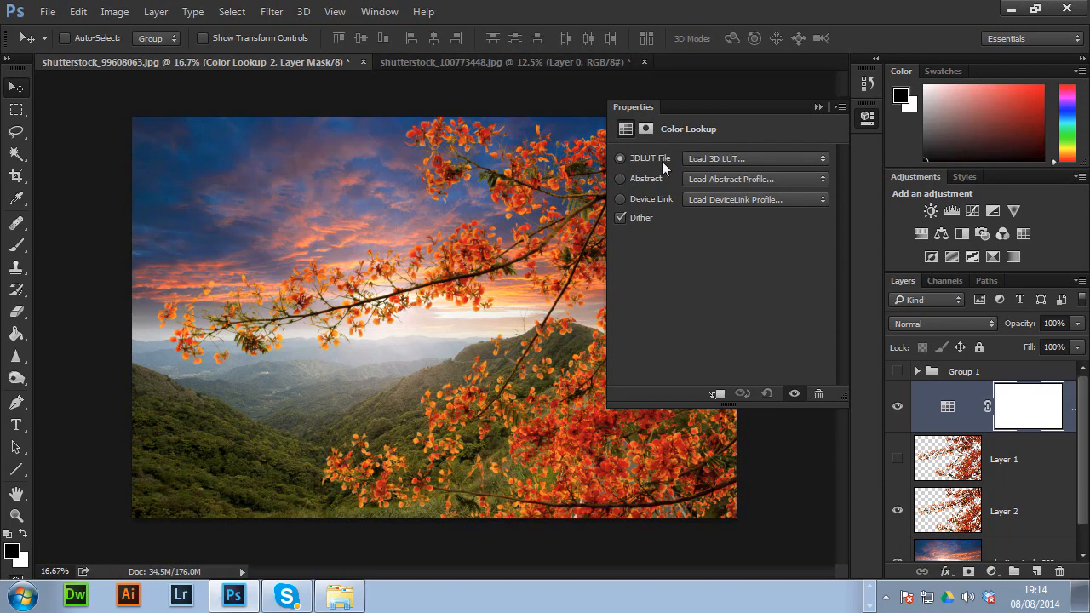
pyautogui.moveTo(758, 213)
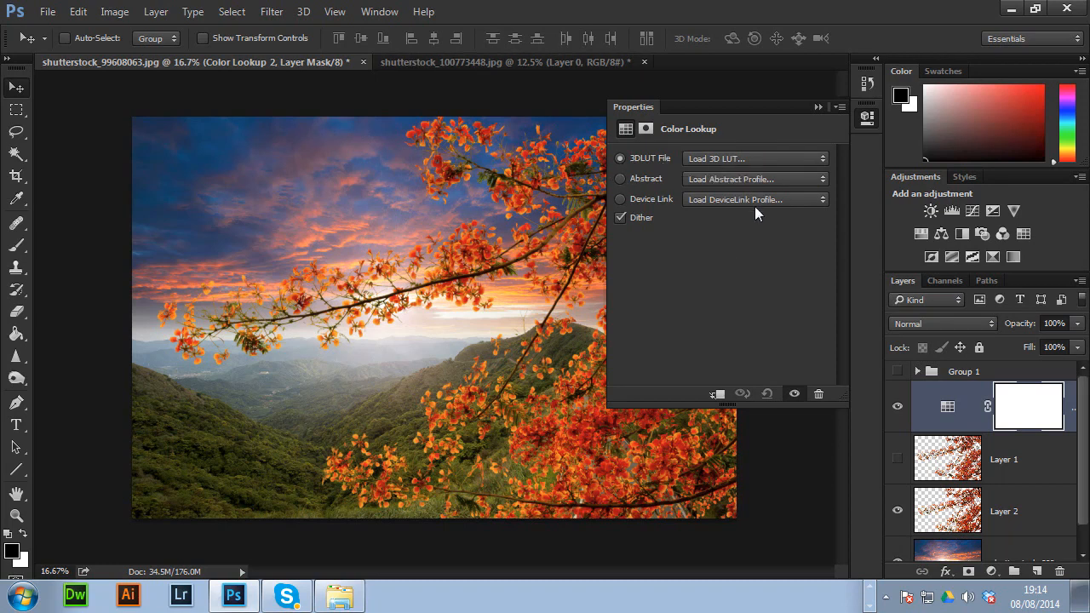
pyautogui.click(753, 158)
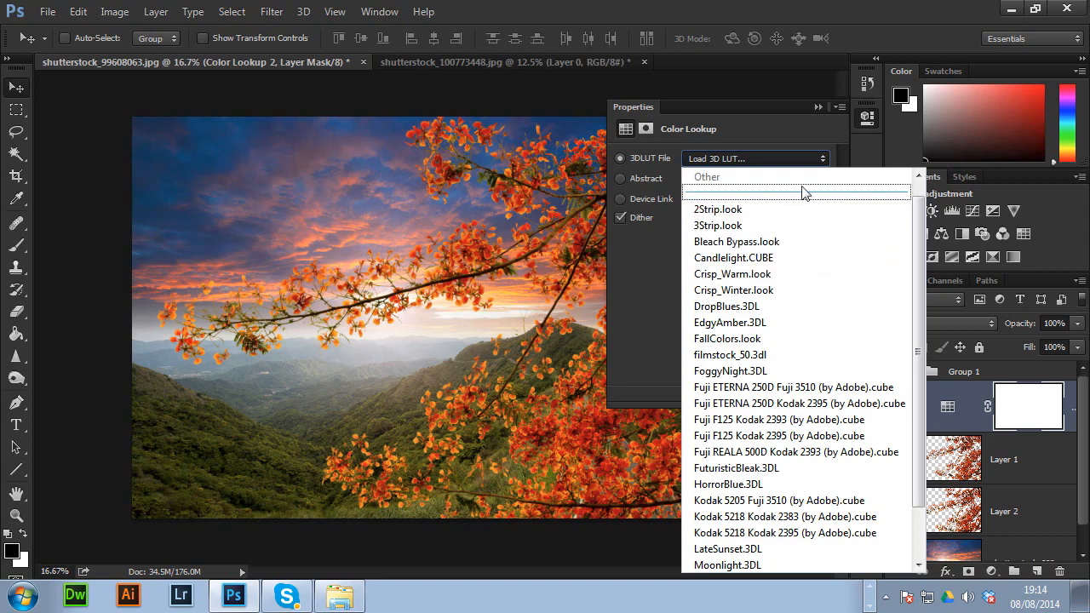
# Try the 2Strip and DropBlues lookups, settle on EdgyAmber.3DL and close Properties
pyautogui.click(717, 208)
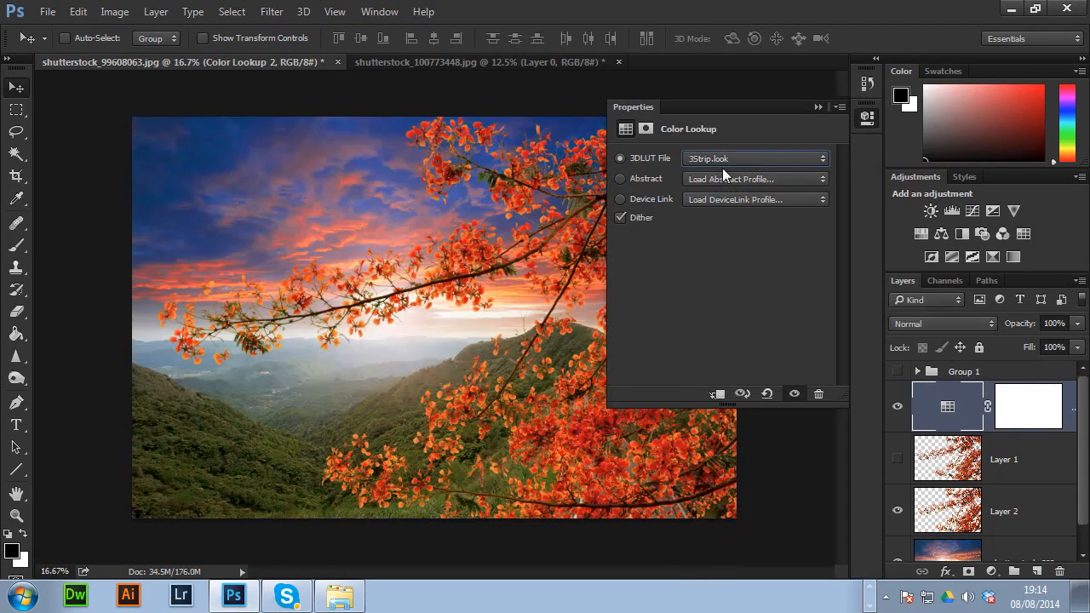
pyautogui.click(753, 159)
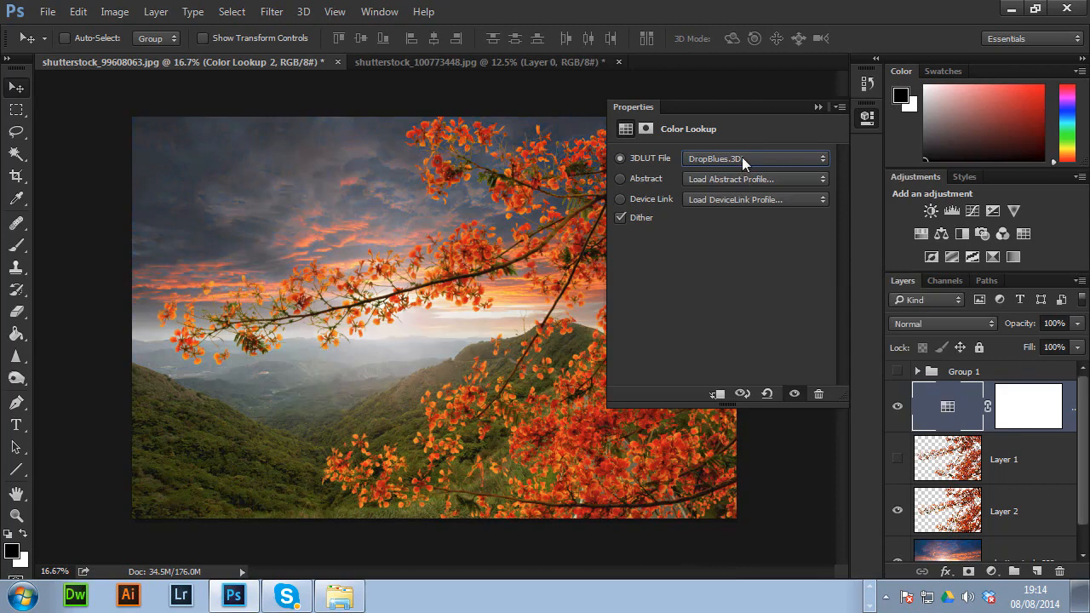
pyautogui.click(753, 158)
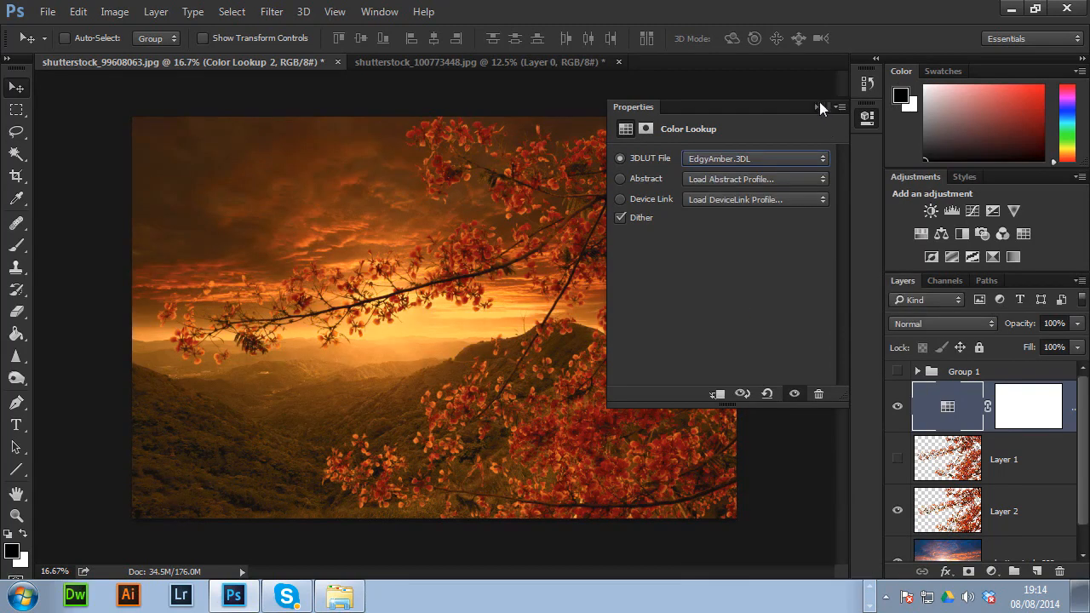
pyautogui.click(821, 108)
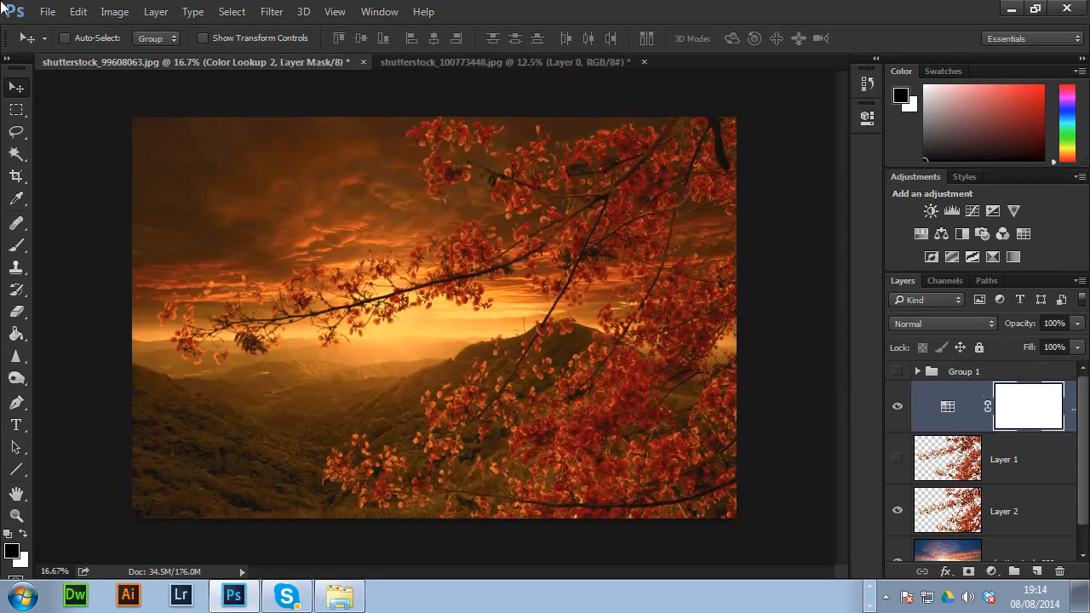
# Apply the image into the lookup layer's mask at Multiply, 60% opacity
pyautogui.click(114, 10)
pyautogui.write('40')
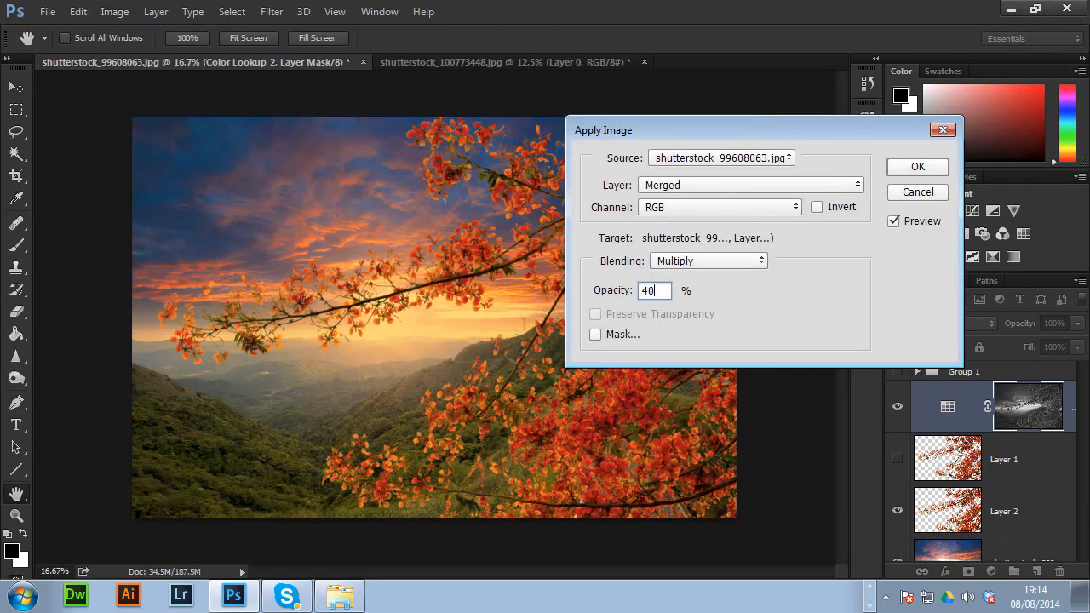
pyautogui.write('60')
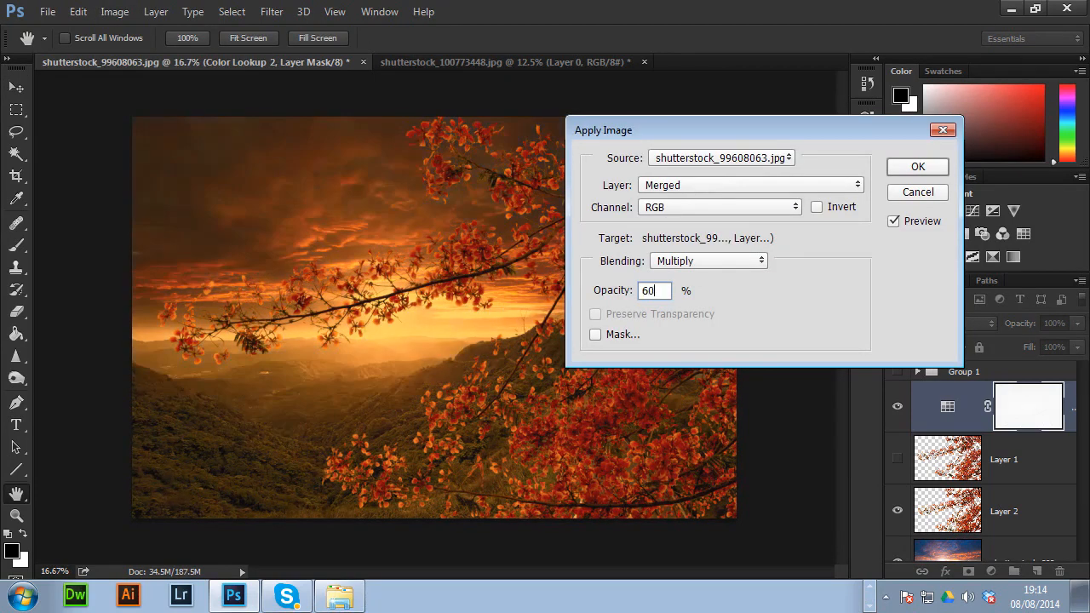
pyautogui.click(917, 166)
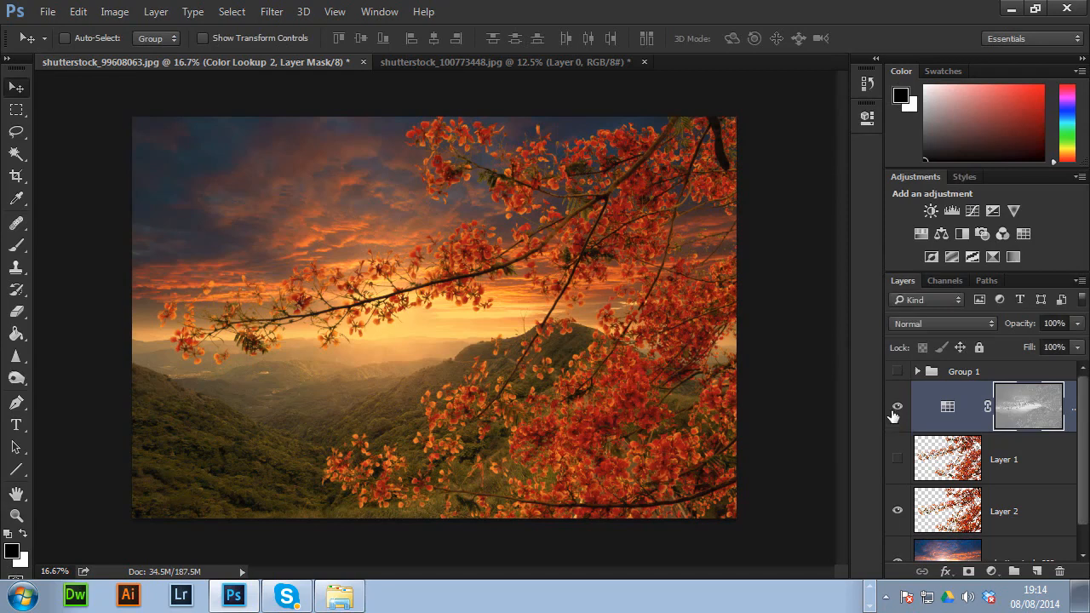
# Switch the EdgyAmber lookup layer to Color blend mode and discard its mask
pyautogui.click(896, 409)
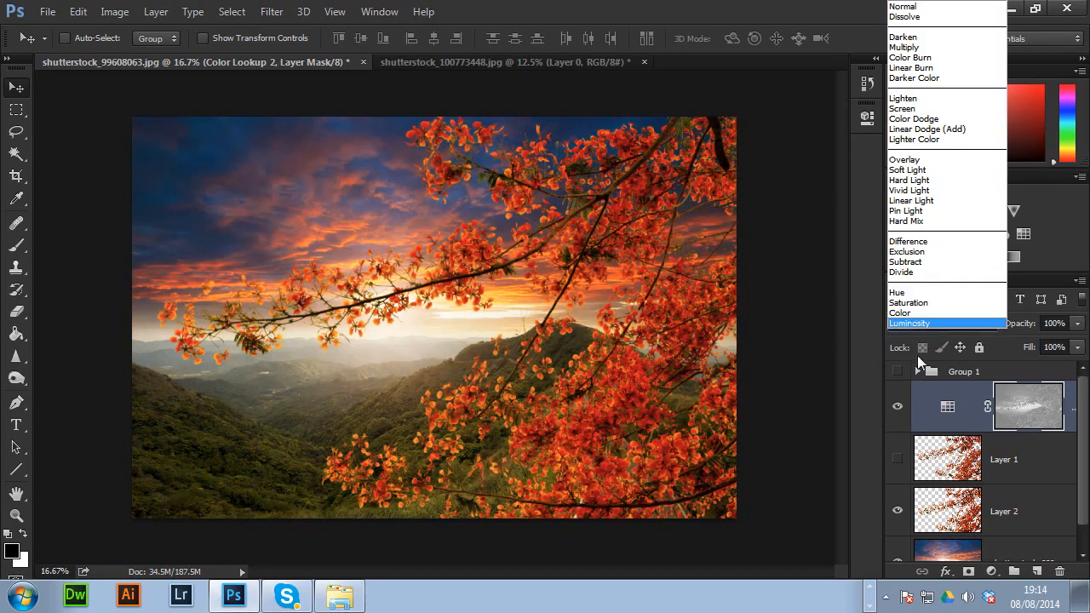
pyautogui.click(899, 314)
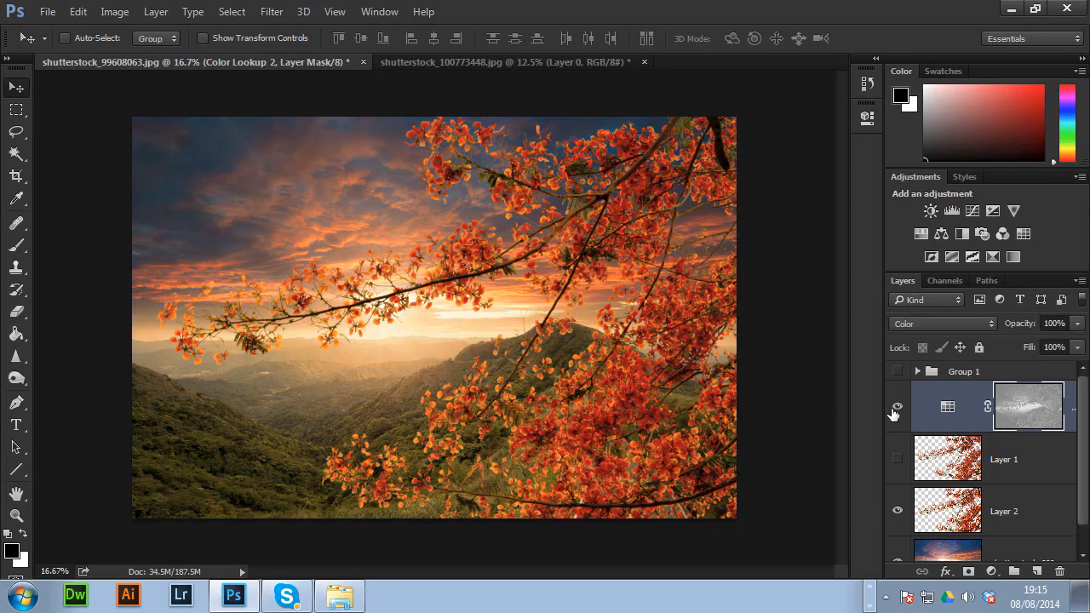
pyautogui.rightClick(1029, 406)
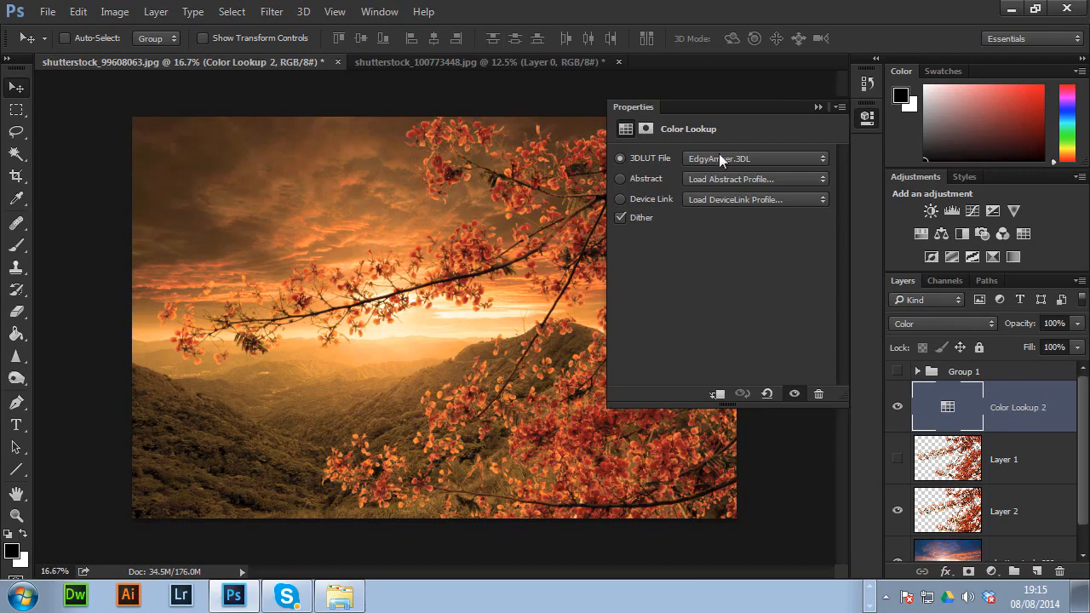
# Try HorrorBlue, LateSunset and Moonlight 3DLUT presets, then settle on FoggyNight.3DL
pyautogui.click(753, 158)
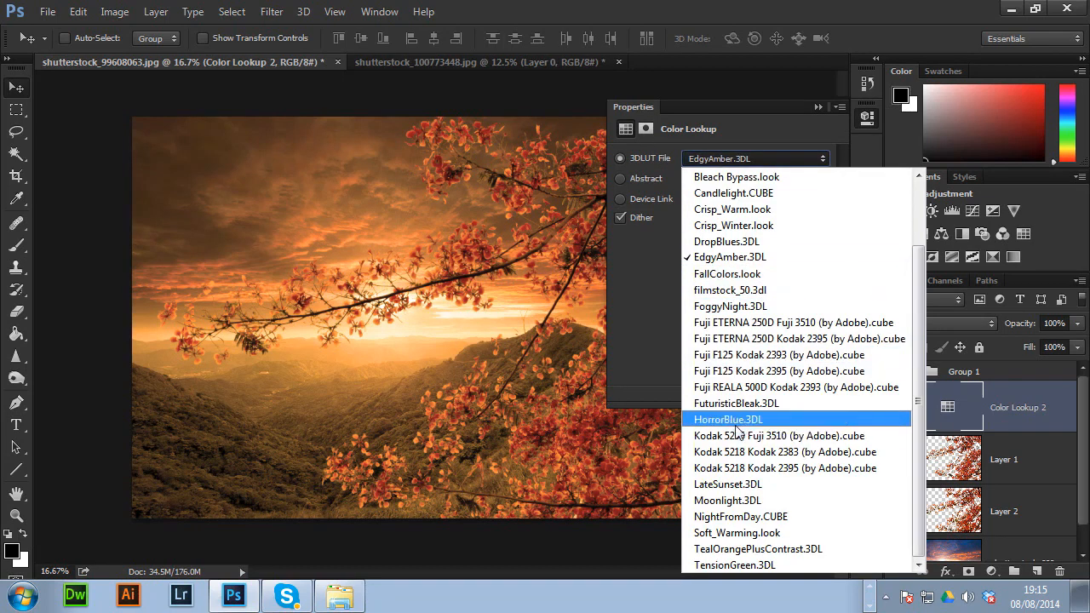
pyautogui.click(727, 419)
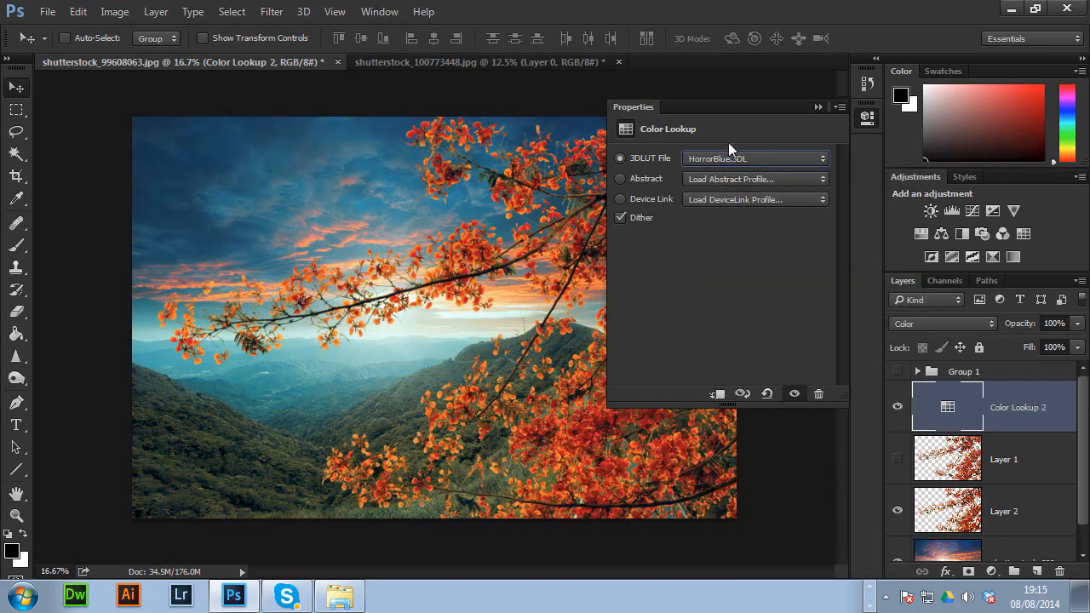
pyautogui.click(753, 159)
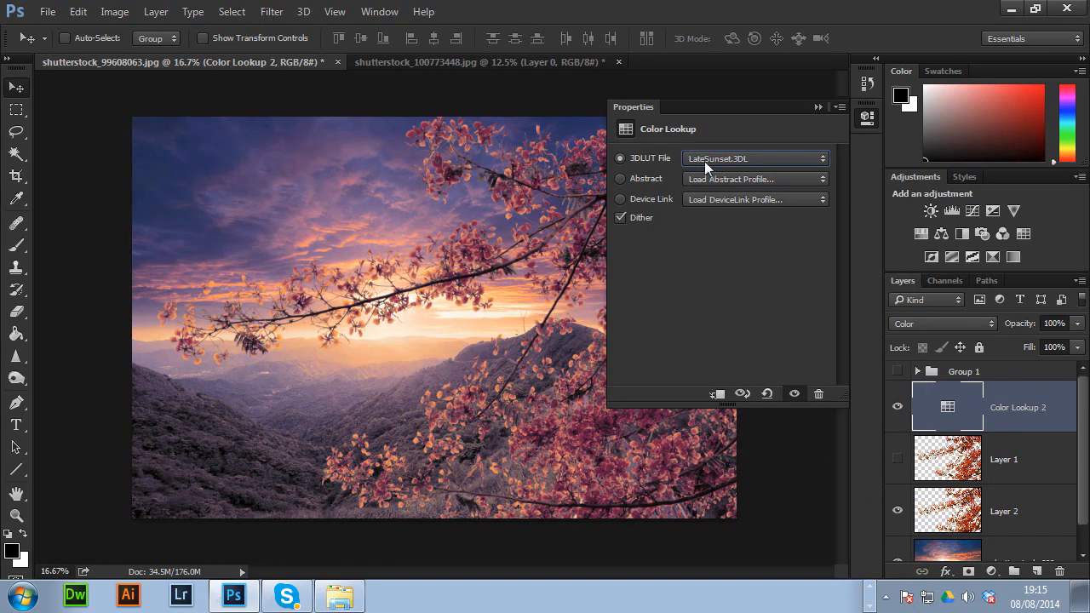
pyautogui.click(755, 158)
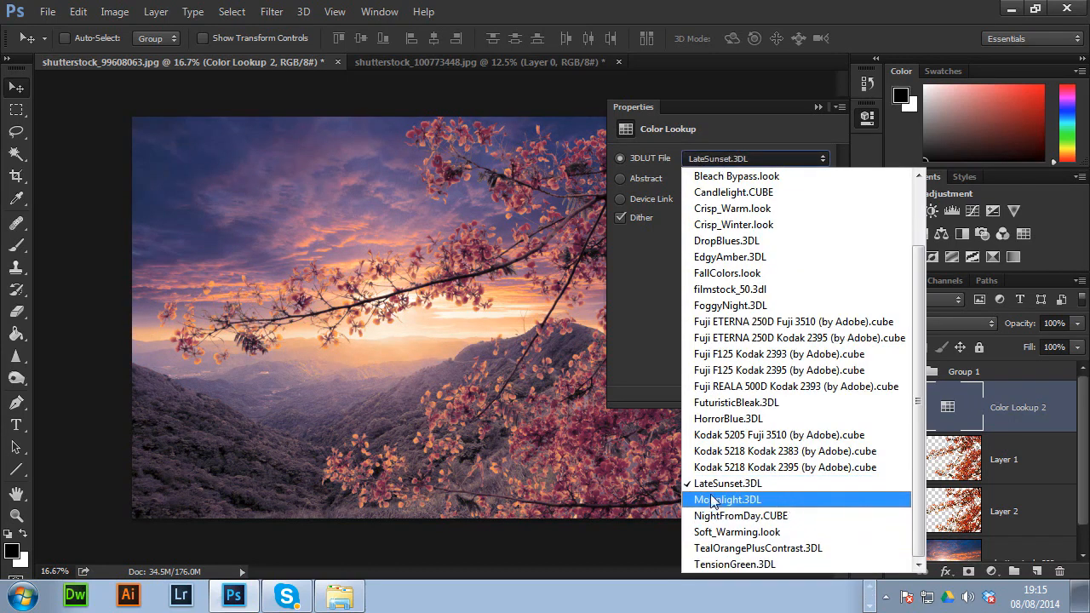
pyautogui.click(726, 499)
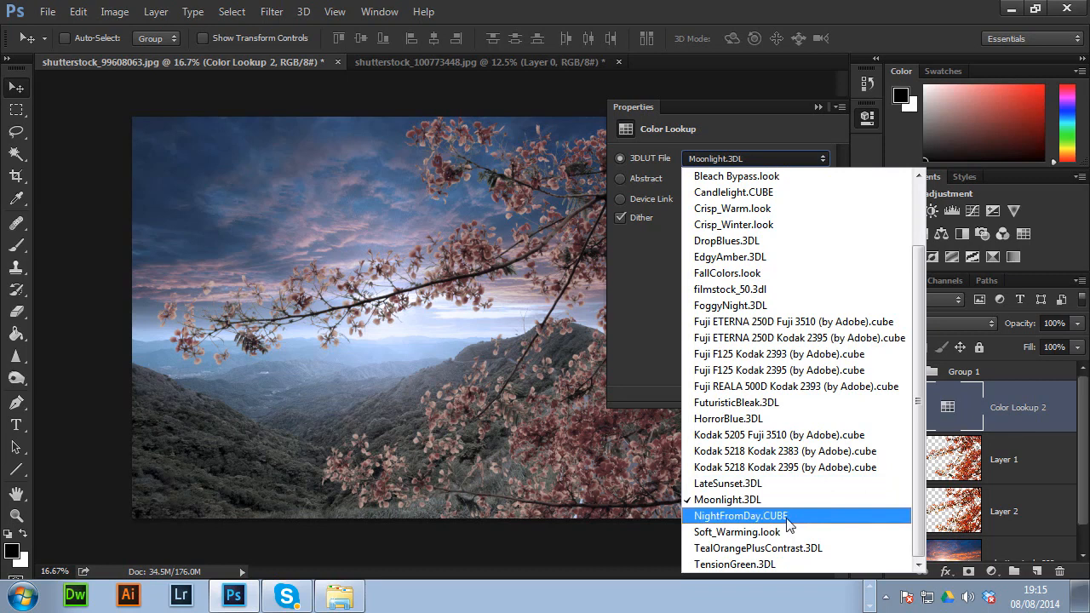
pyautogui.click(739, 514)
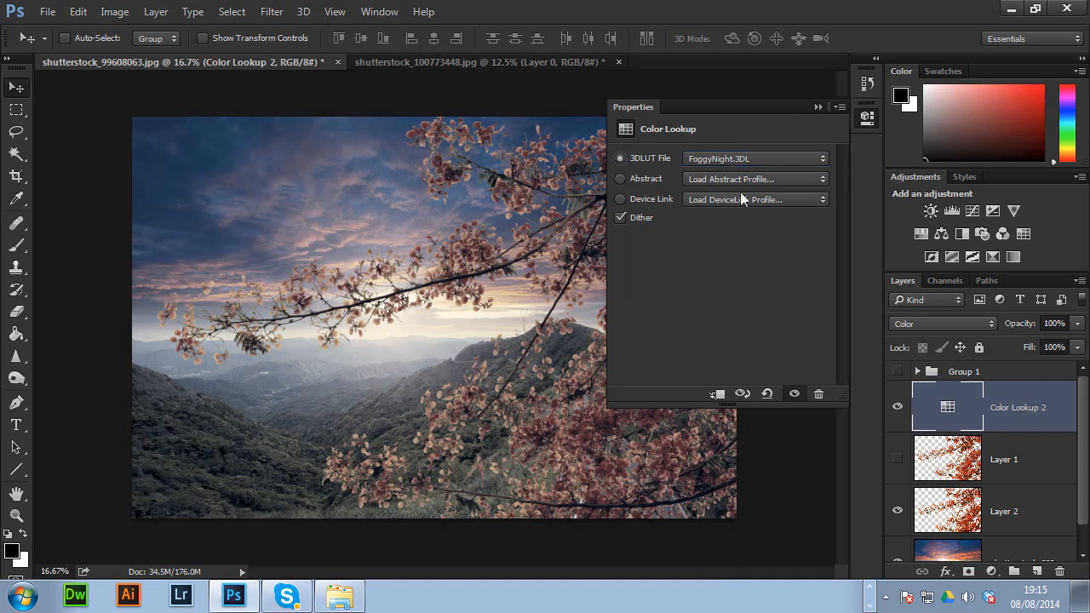
# Choose the Green-Red abstract profile and AnimePalette device link in Color Lookup Properties
pyautogui.click(755, 179)
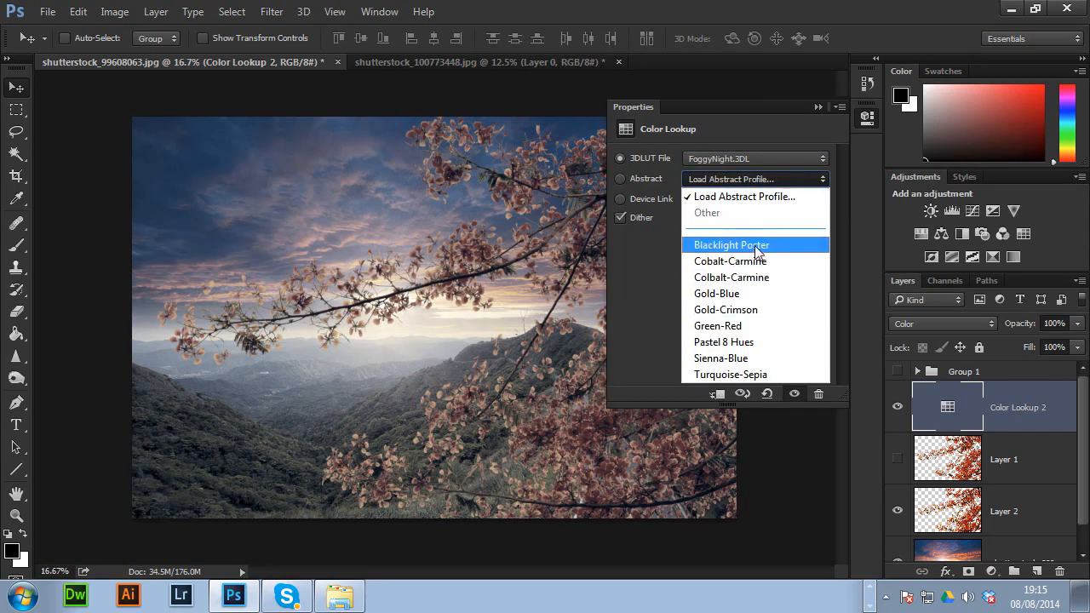
pyautogui.click(731, 261)
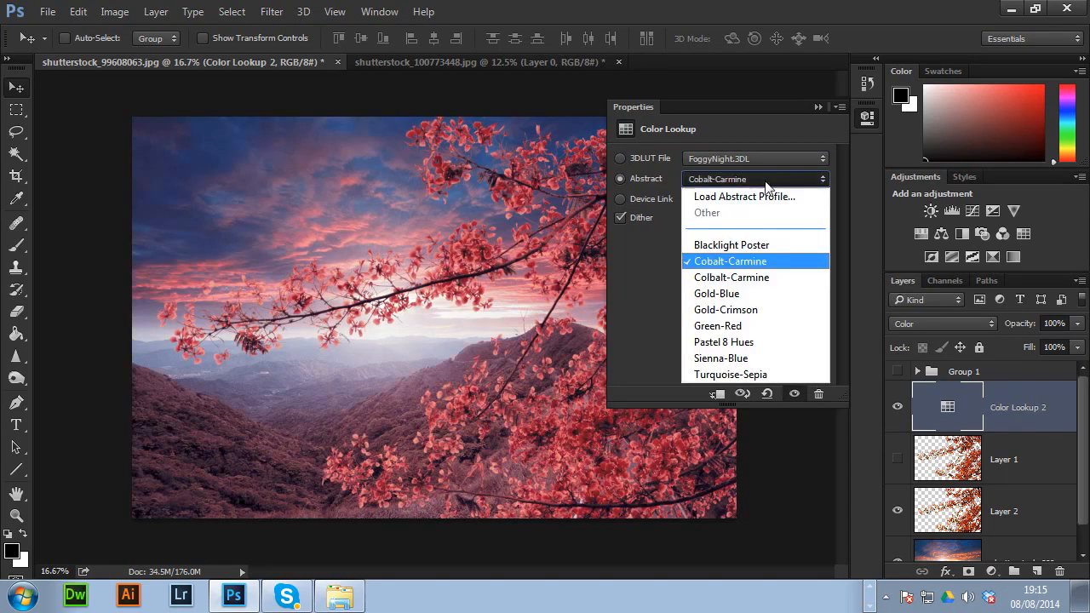
pyautogui.click(715, 293)
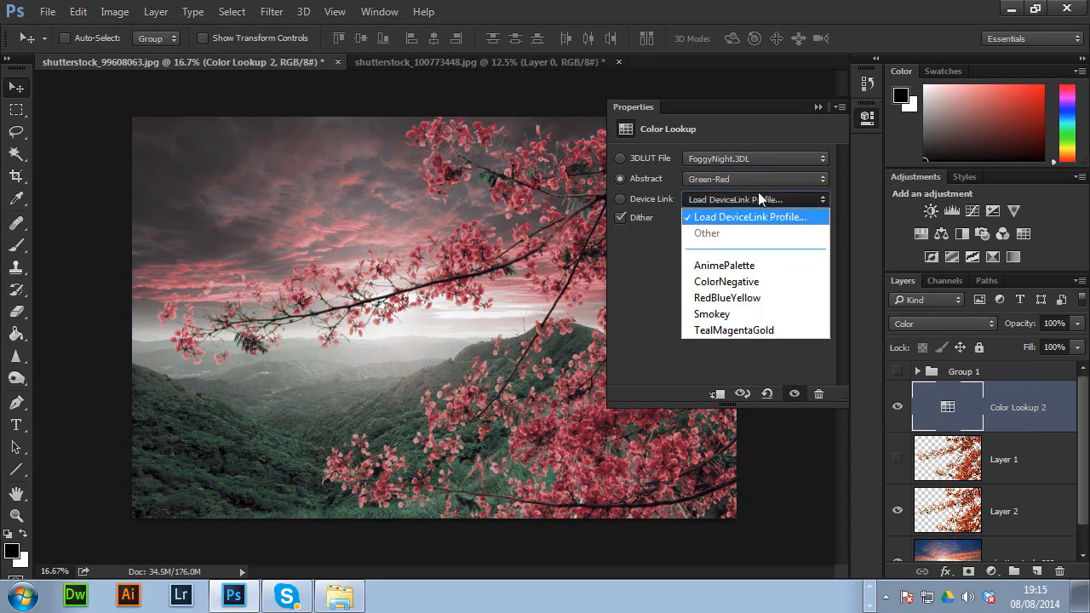
pyautogui.click(724, 266)
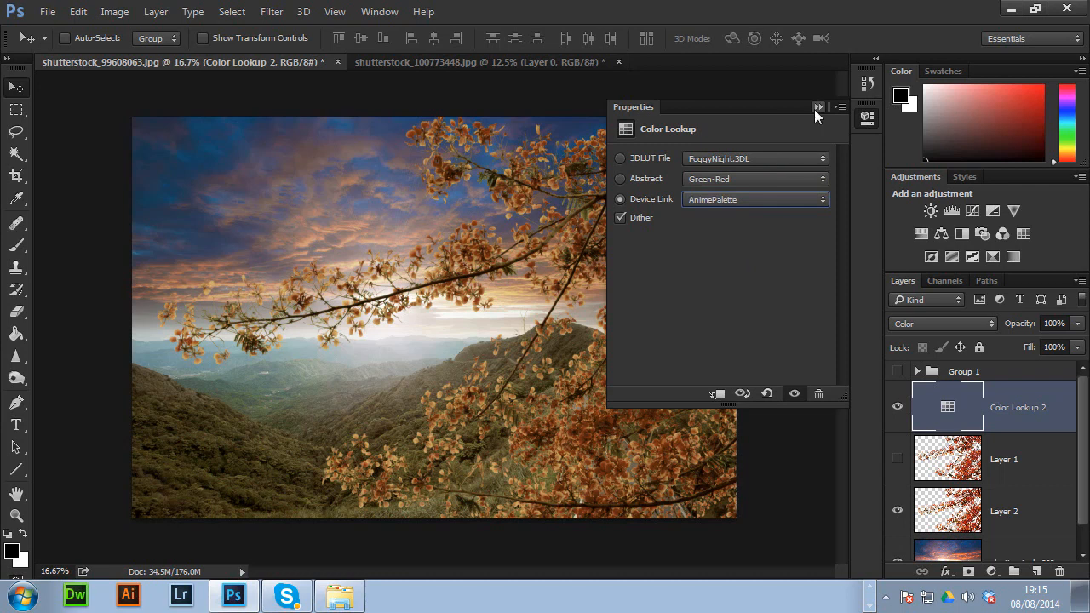
pyautogui.click(817, 108)
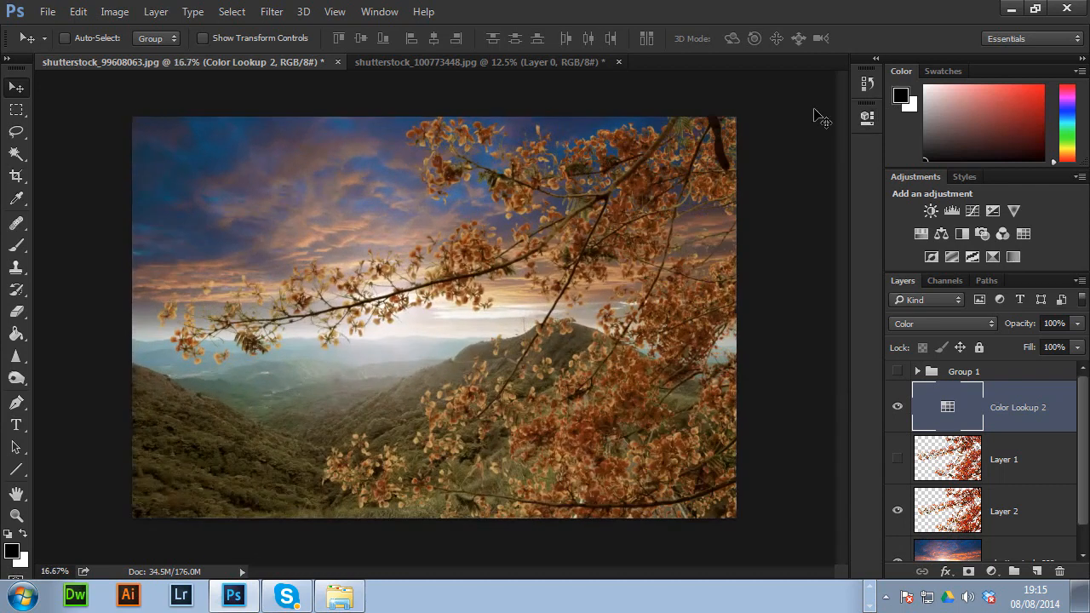